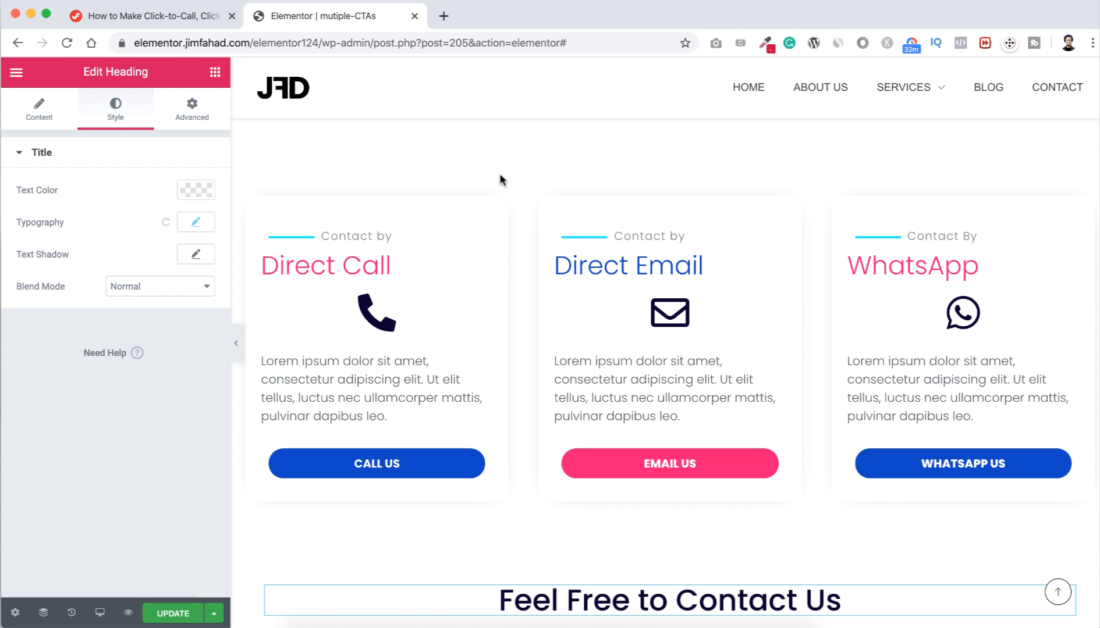
# Scroll down and edit the contact paragraph containing the phone number
pyautogui.scroll(-3)
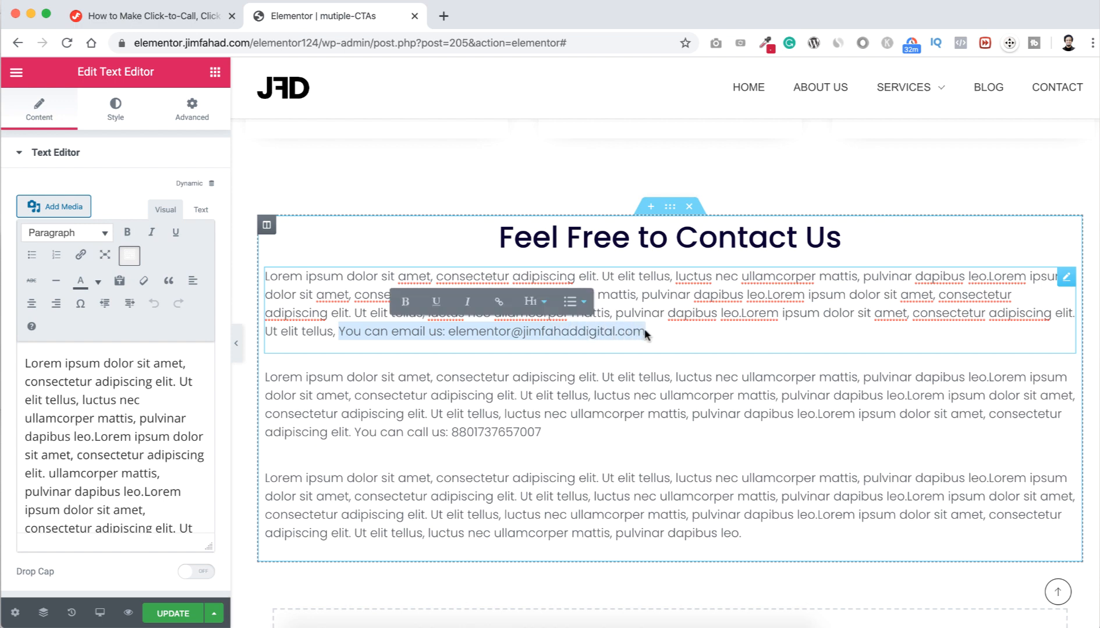
pyautogui.click(420, 432)
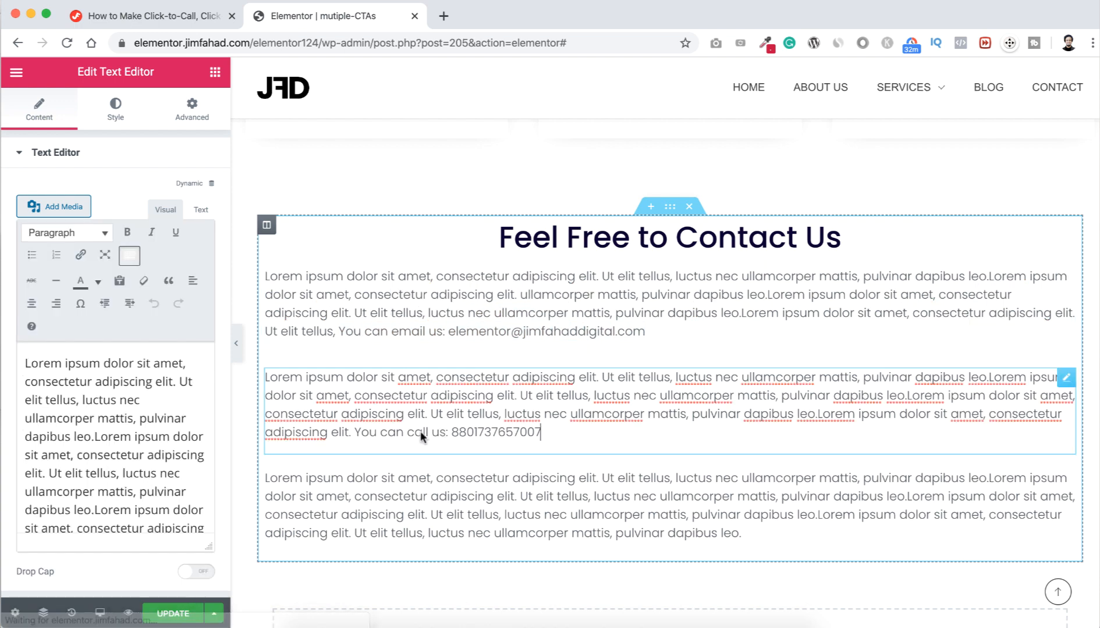
pyautogui.moveTo(511, 432)
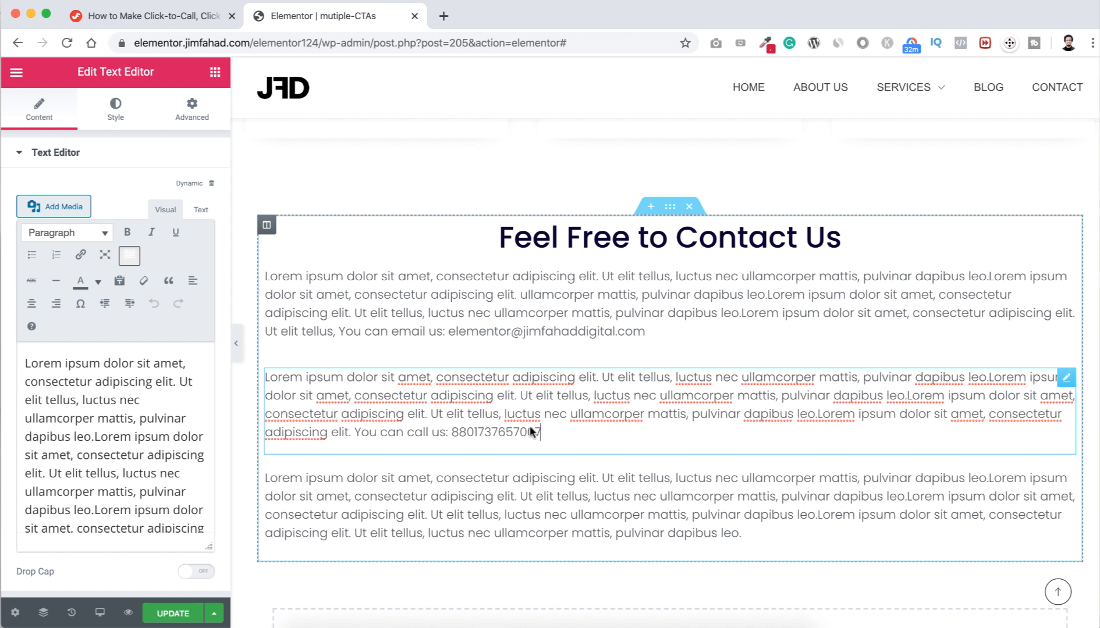
pyautogui.write('7')
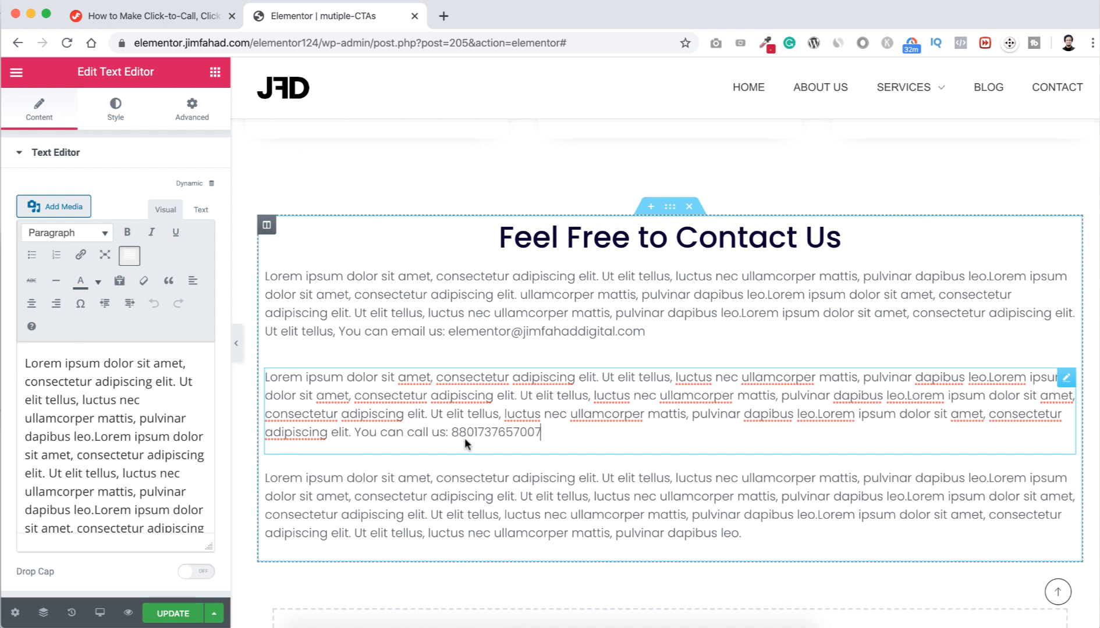
pyautogui.moveTo(511, 439)
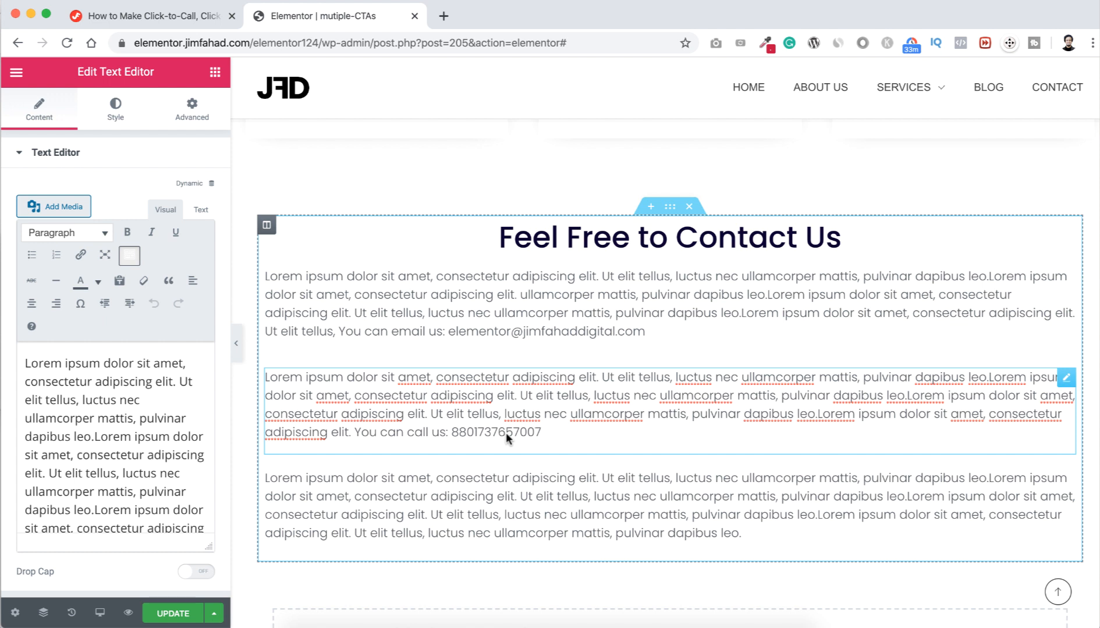
pyautogui.click(540, 432)
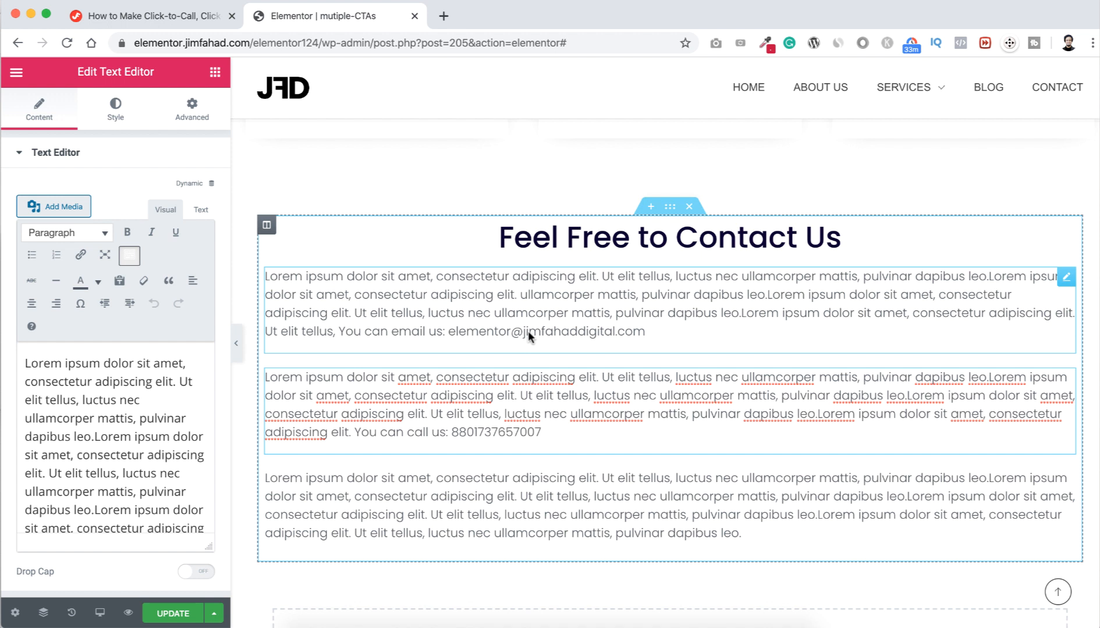
# Edit the paragraph with the email address and move through the contact cards
pyautogui.click(540, 432)
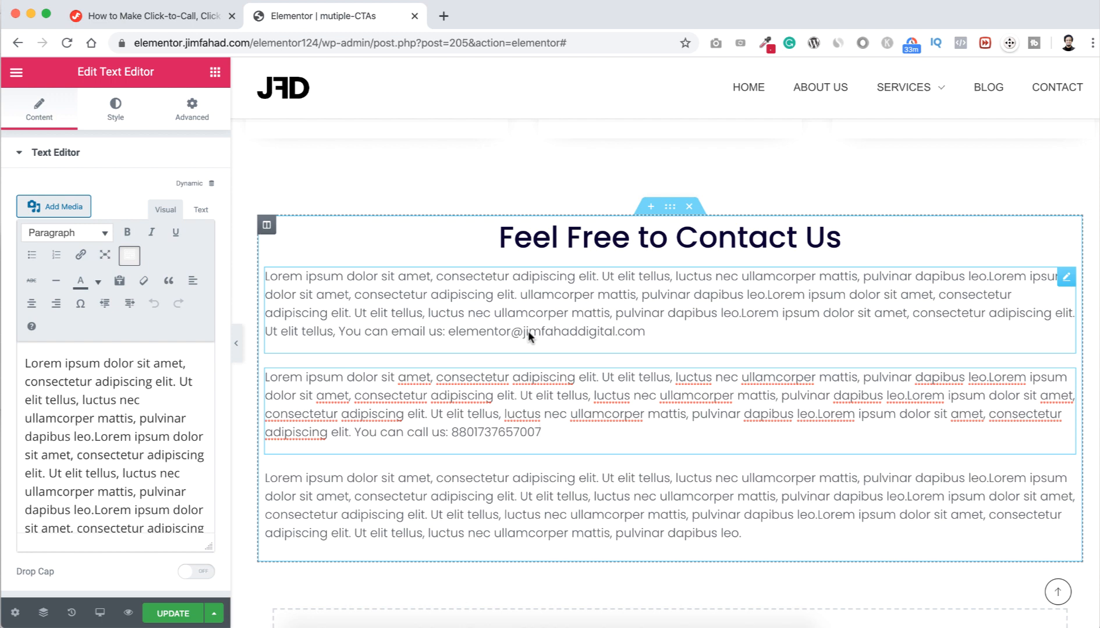
pyautogui.scroll(3)
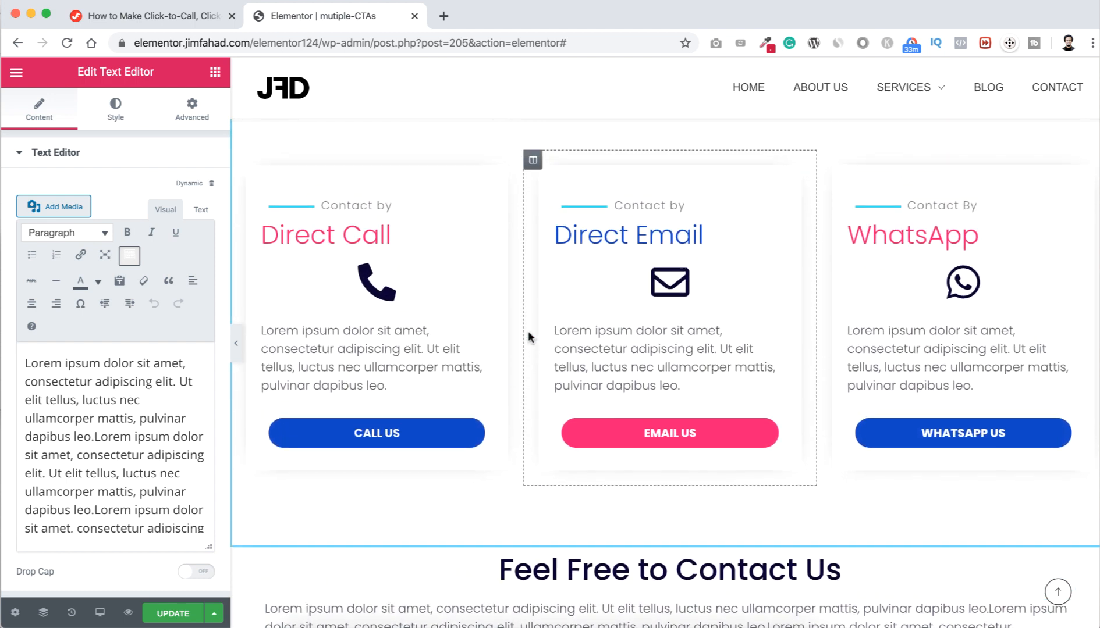
pyautogui.scroll(-3)
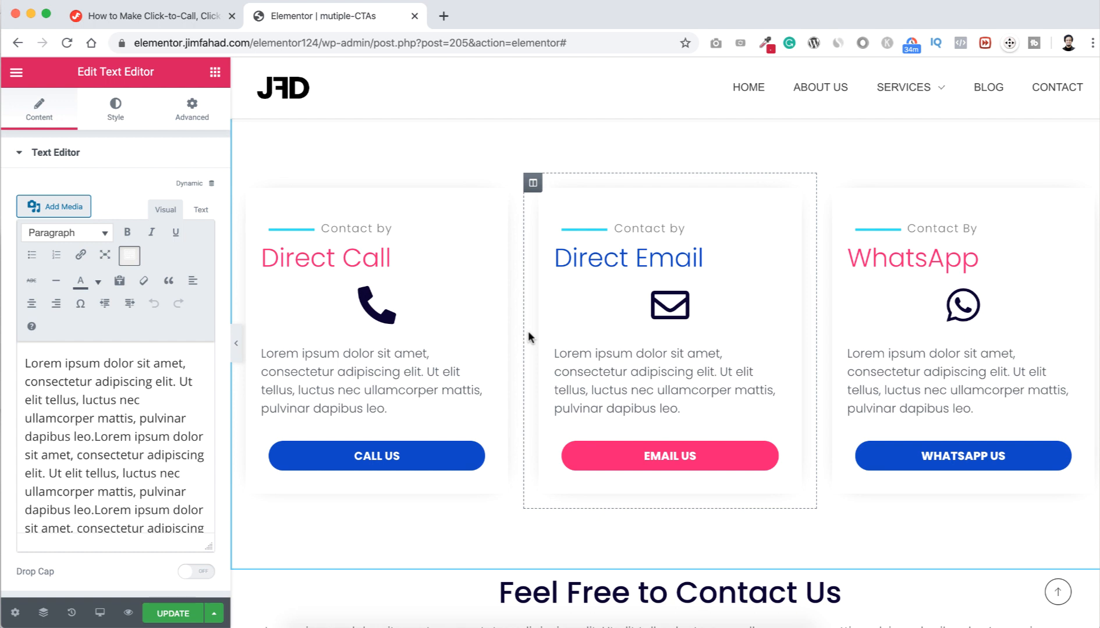
pyautogui.click(372, 378)
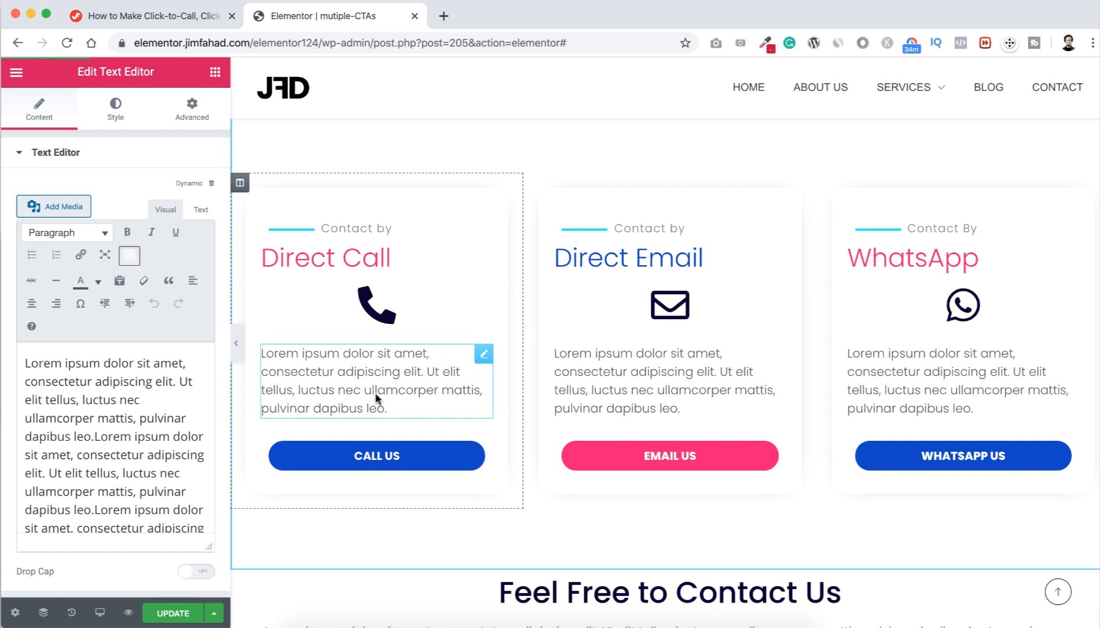
pyautogui.click(377, 455)
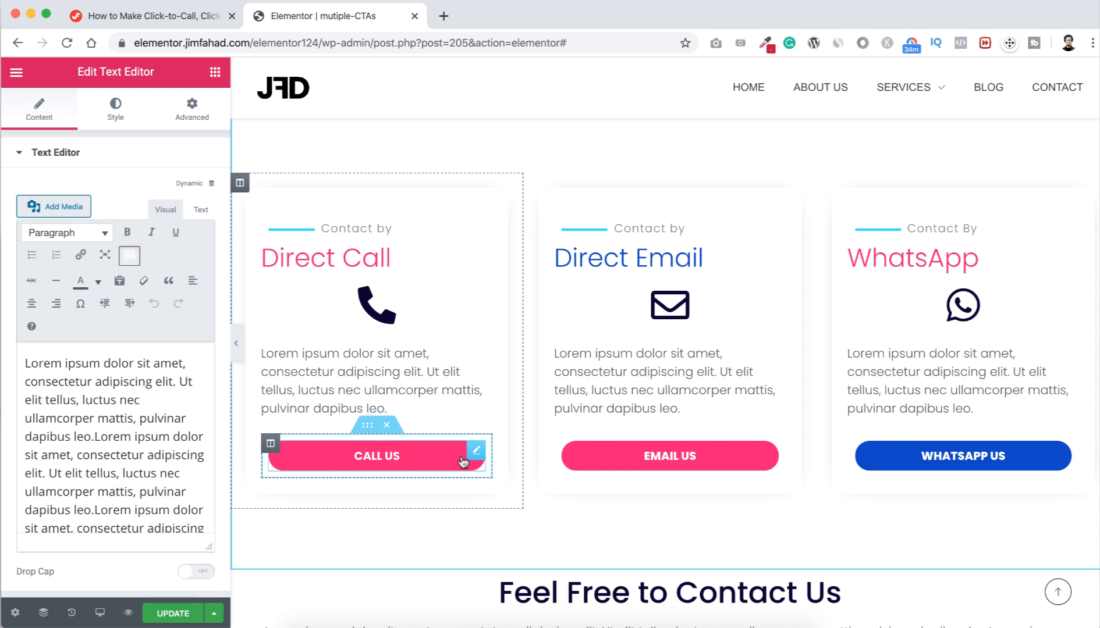
pyautogui.moveTo(476, 451)
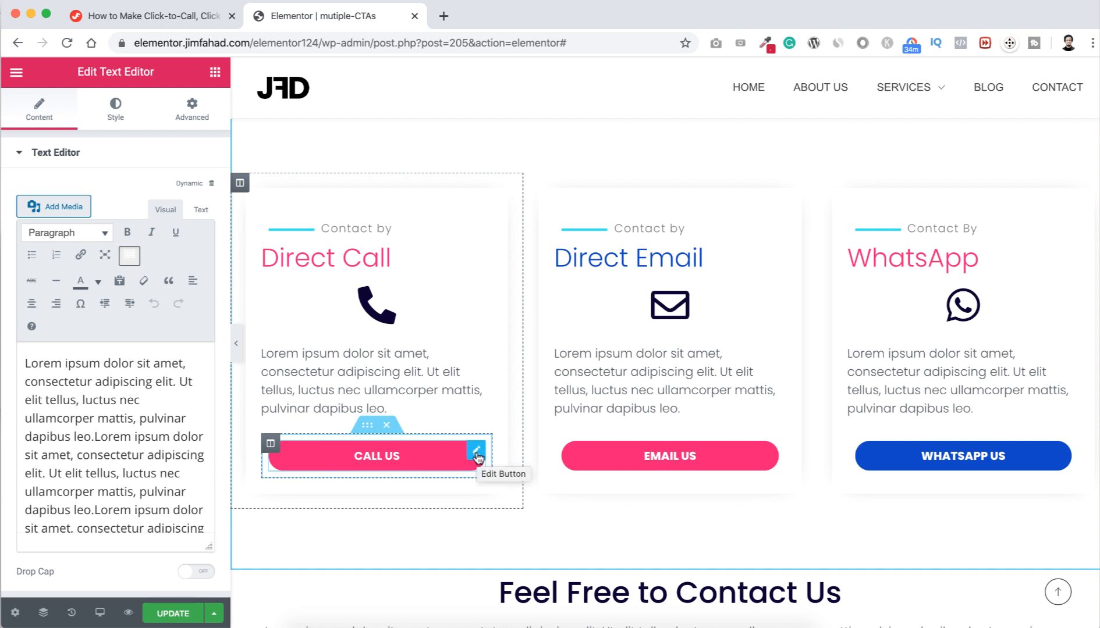
pyautogui.click(476, 451)
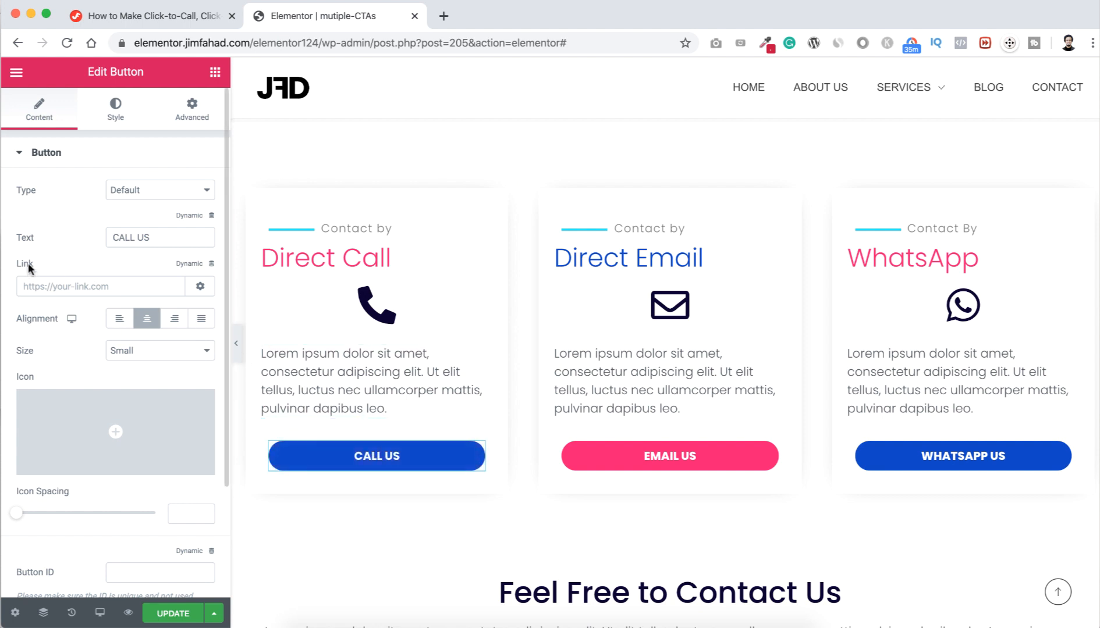
pyautogui.click(99, 286)
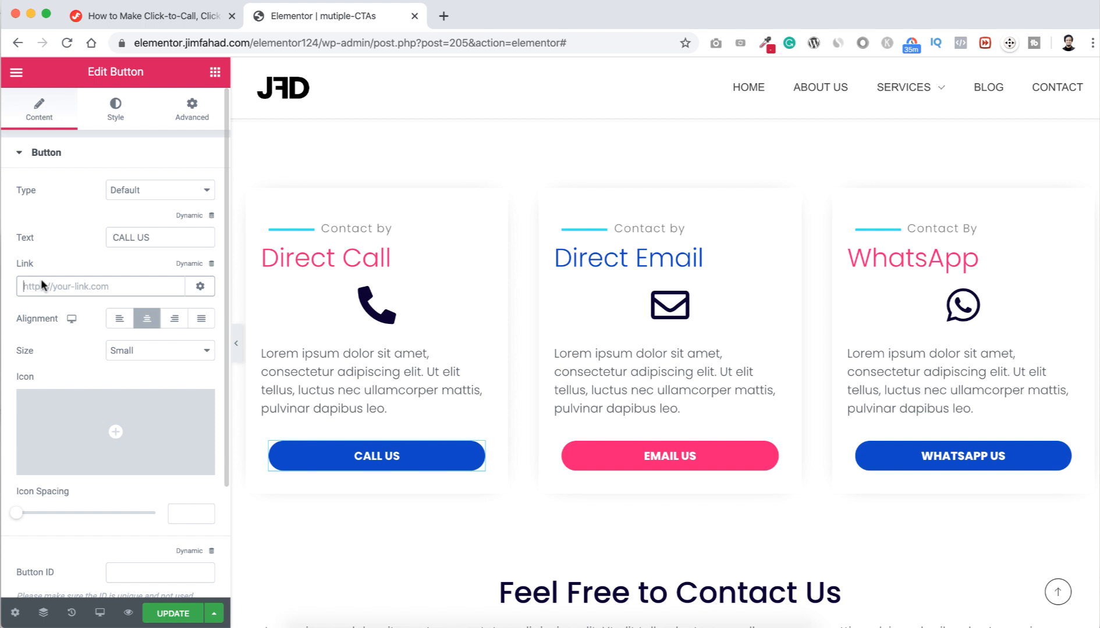
pyautogui.click(147, 16)
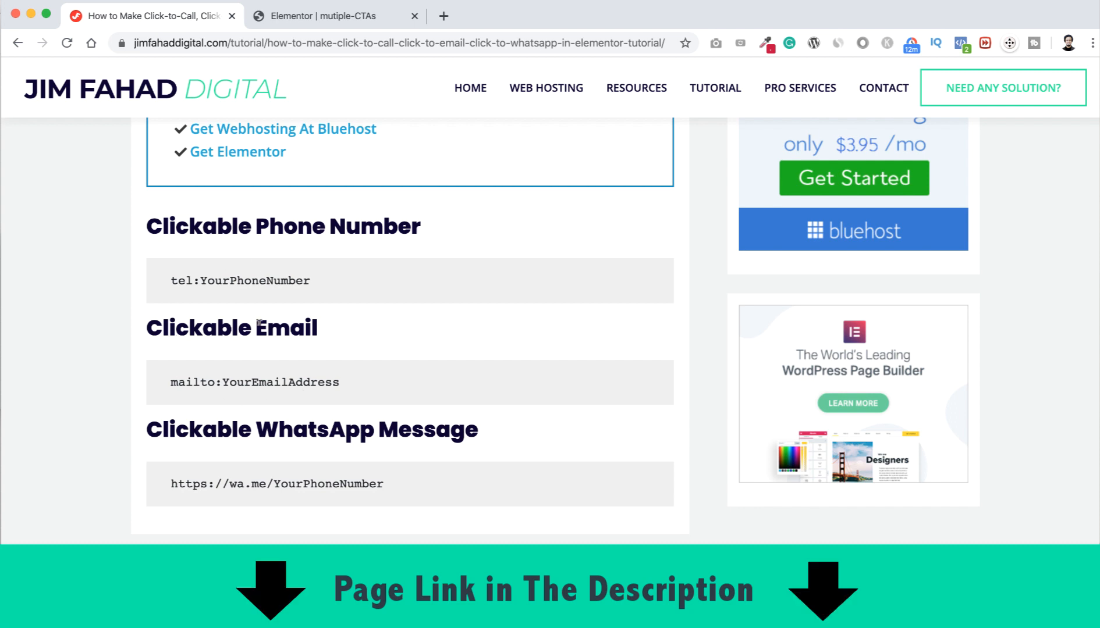
pyautogui.moveTo(246, 298)
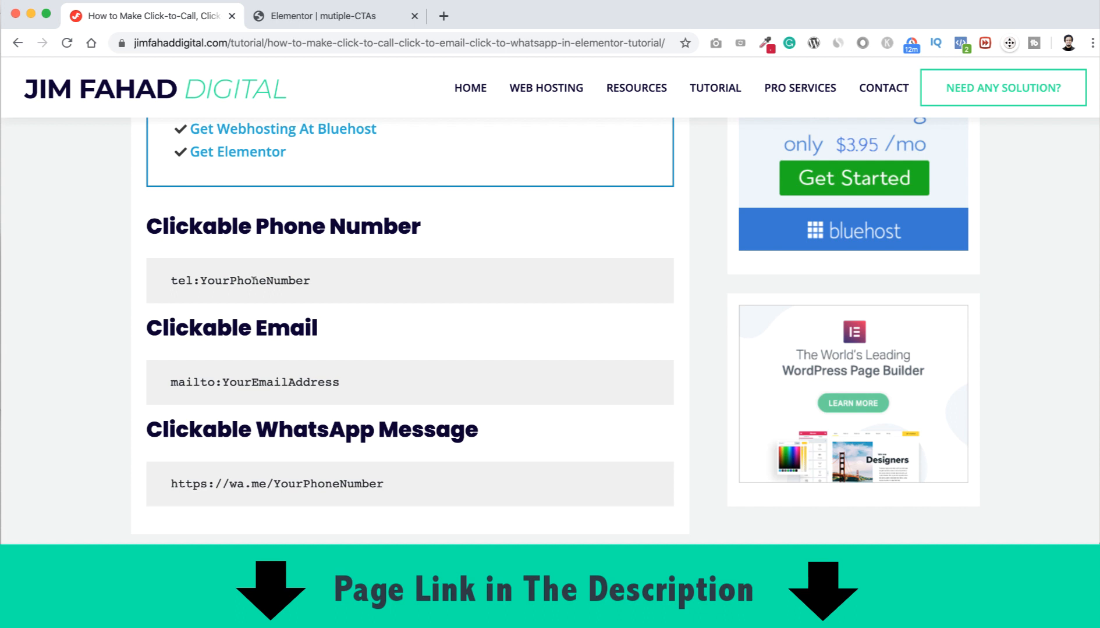
pyautogui.moveTo(222, 250)
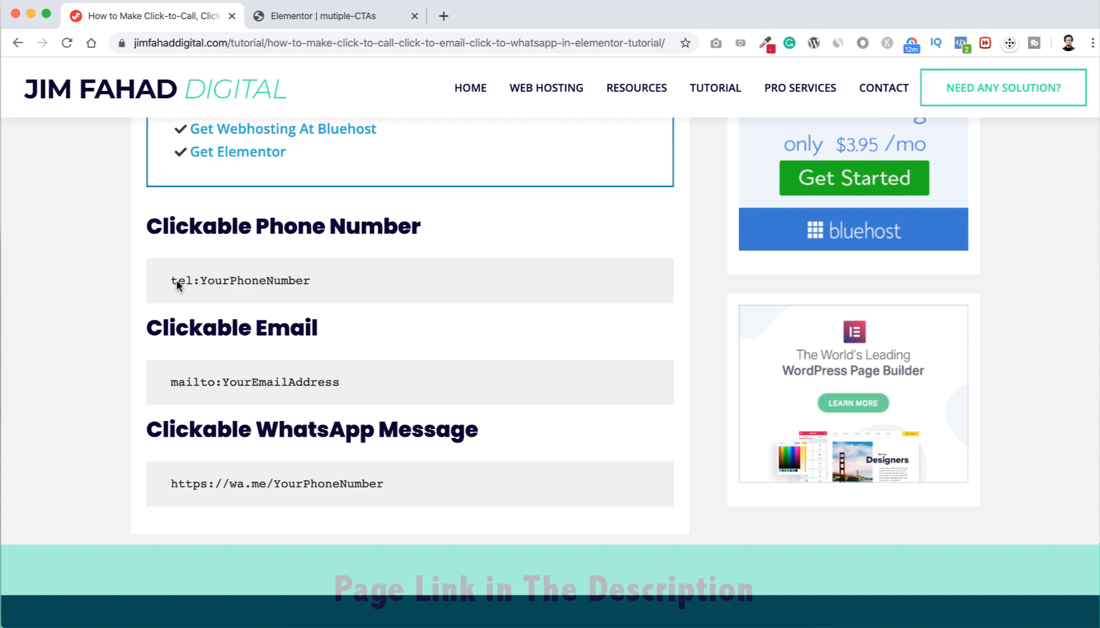
pyautogui.doubleClick(241, 280)
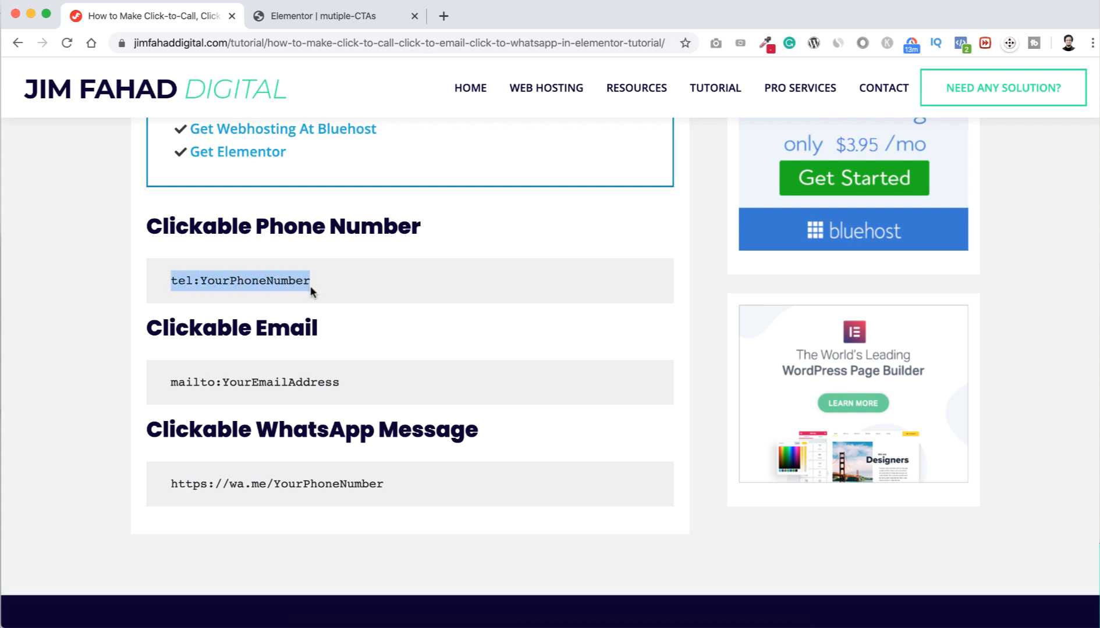
pyautogui.click(333, 16)
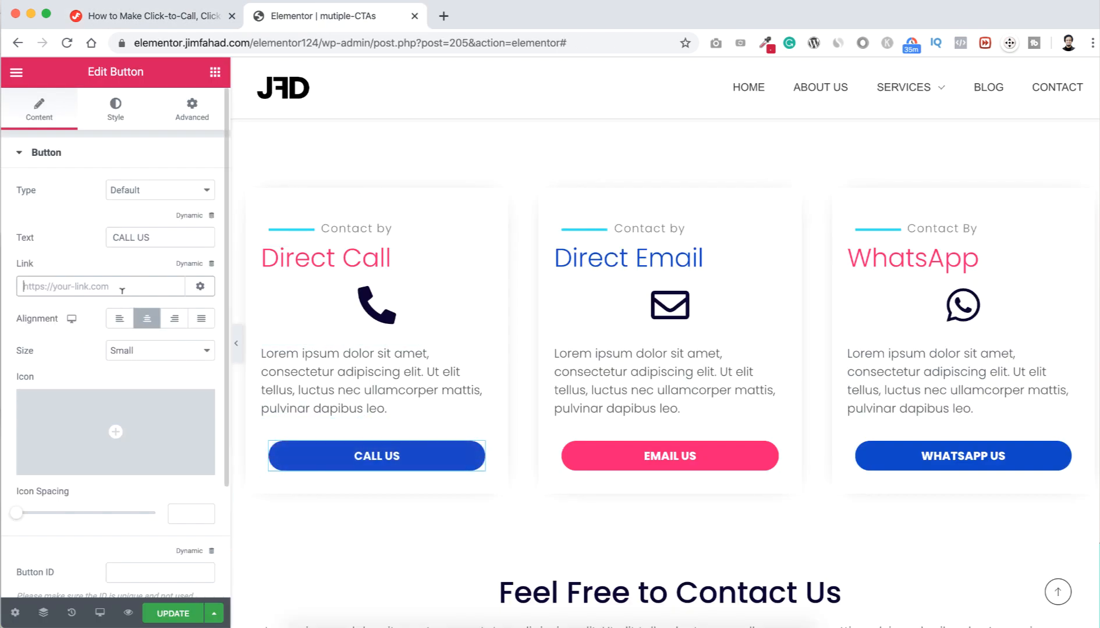
pyautogui.write('tel:YourPhoneNumber')
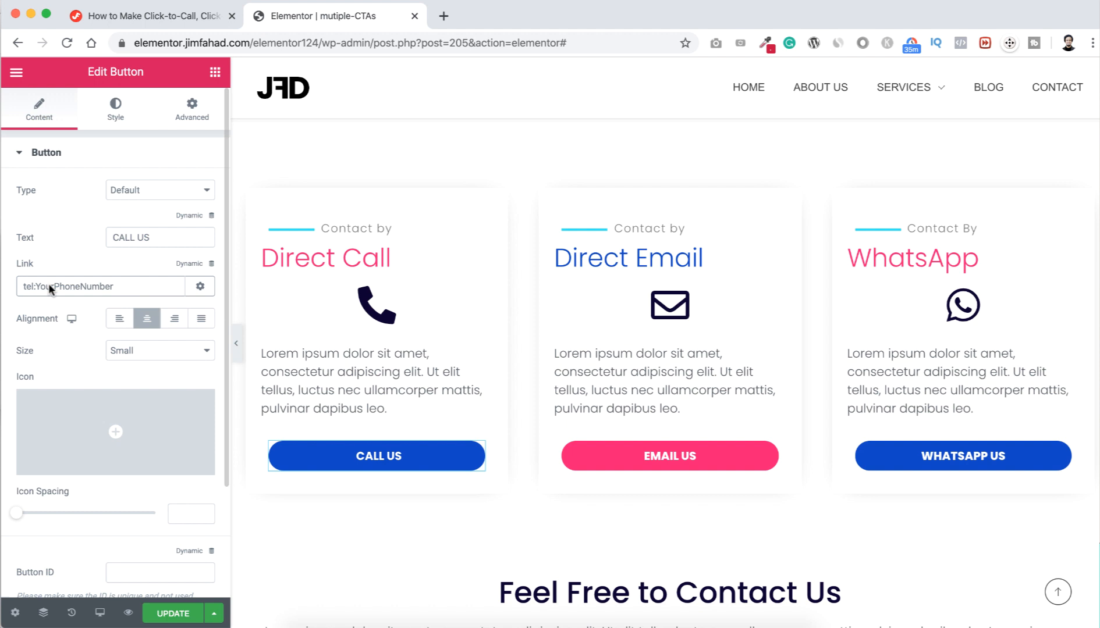
pyautogui.doubleClick(72, 287)
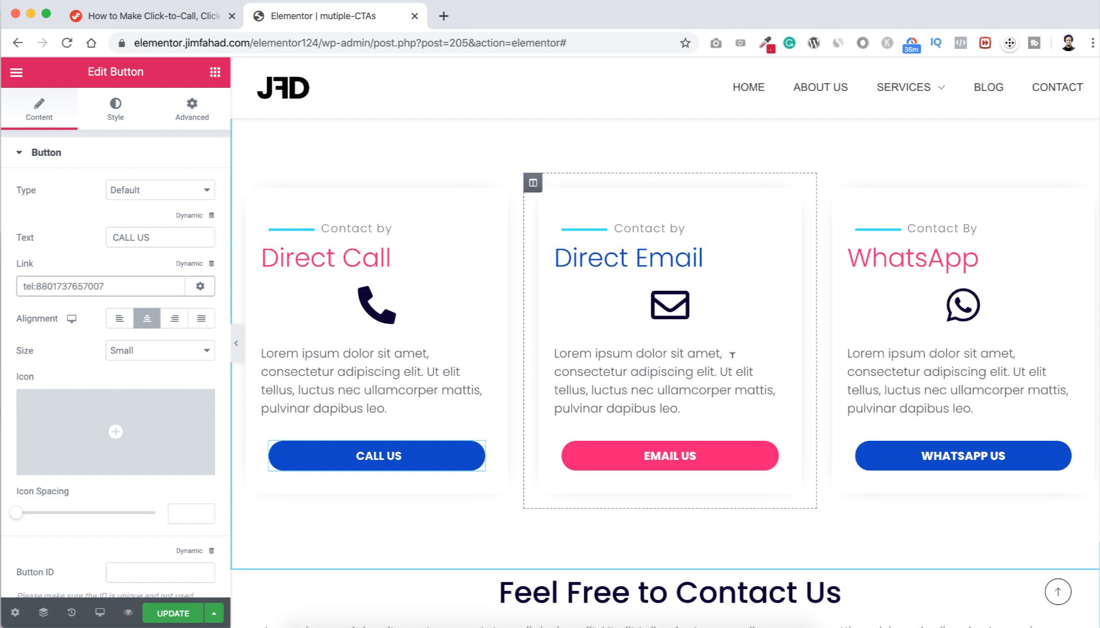
pyautogui.click(669, 456)
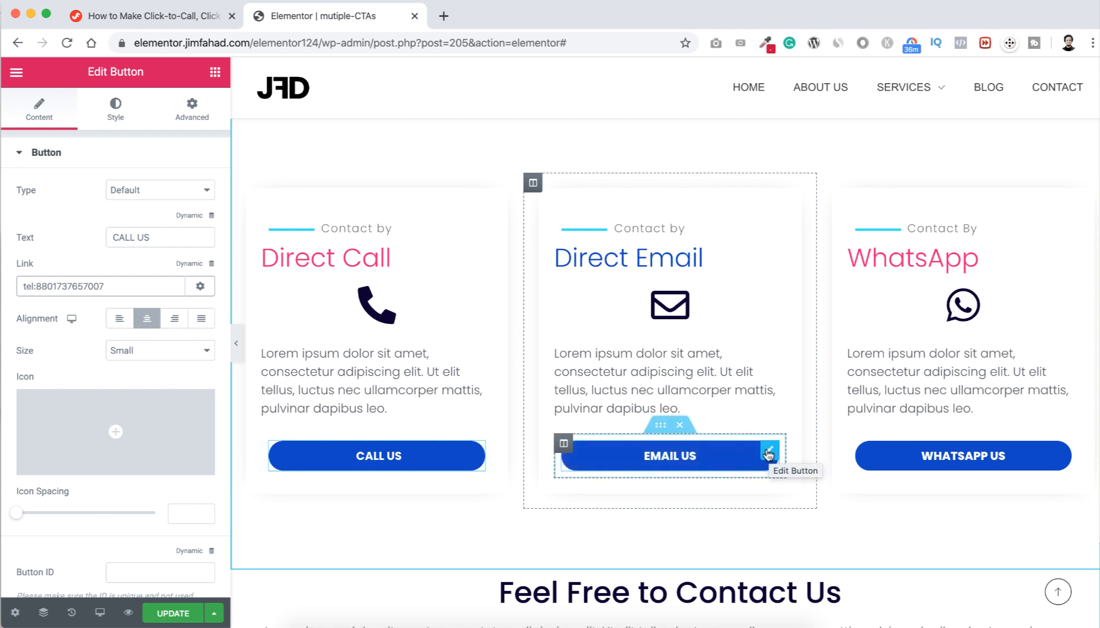
pyautogui.click(768, 454)
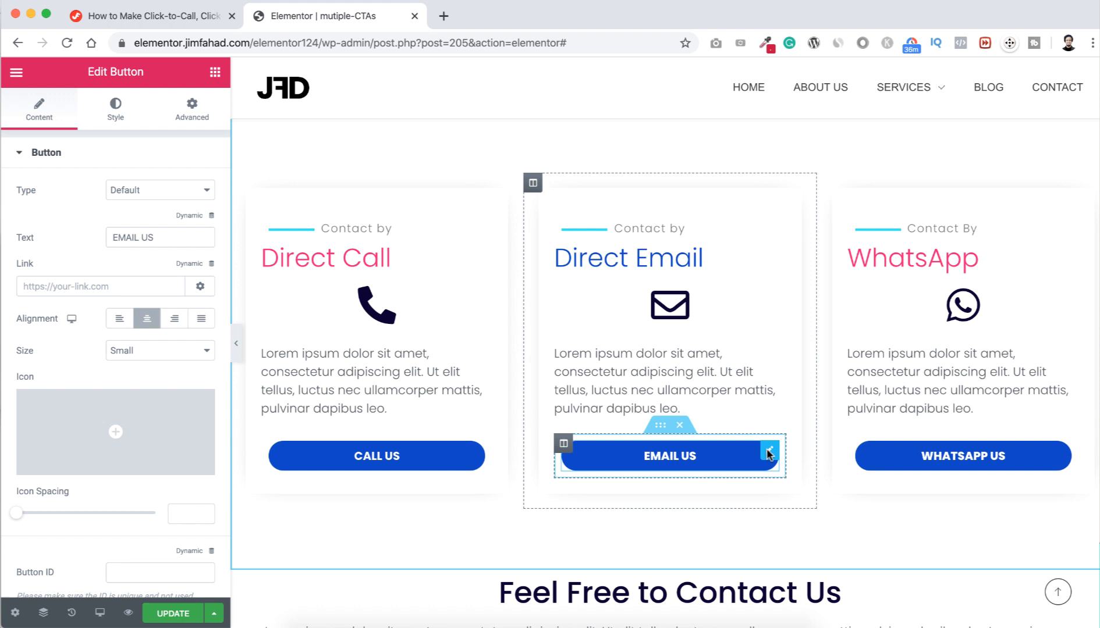
pyautogui.click(147, 16)
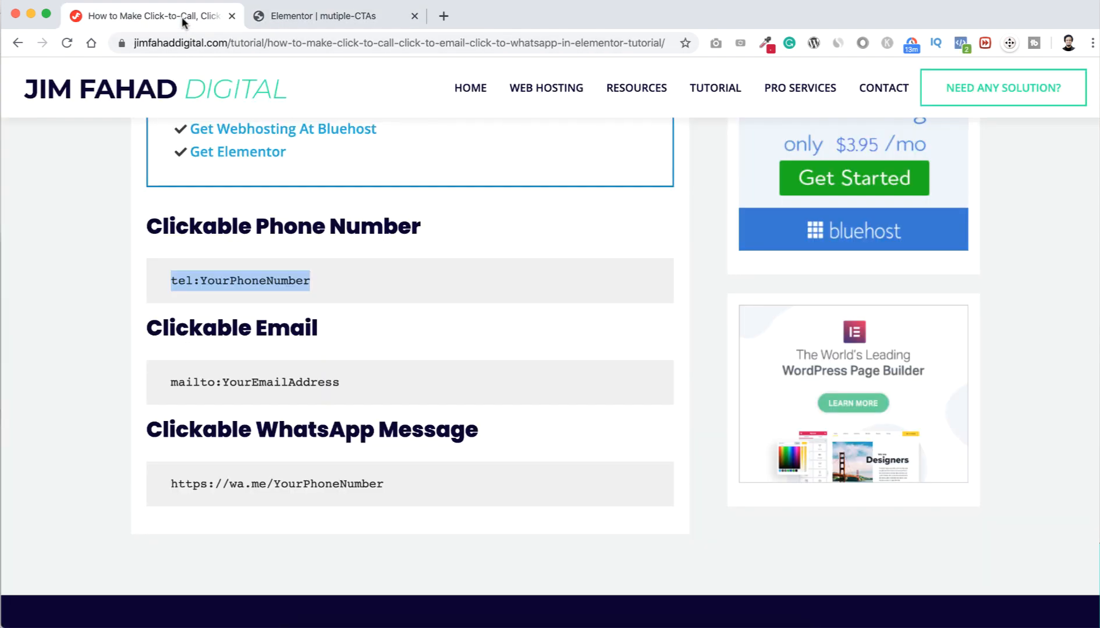
pyautogui.moveTo(192, 328)
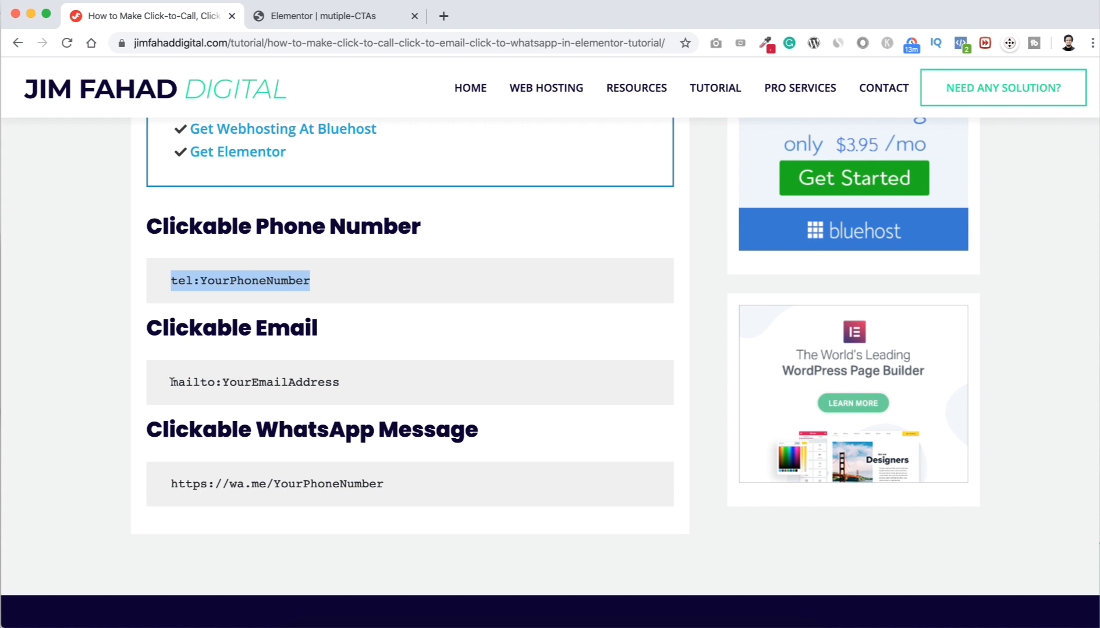
pyautogui.doubleClick(254, 382)
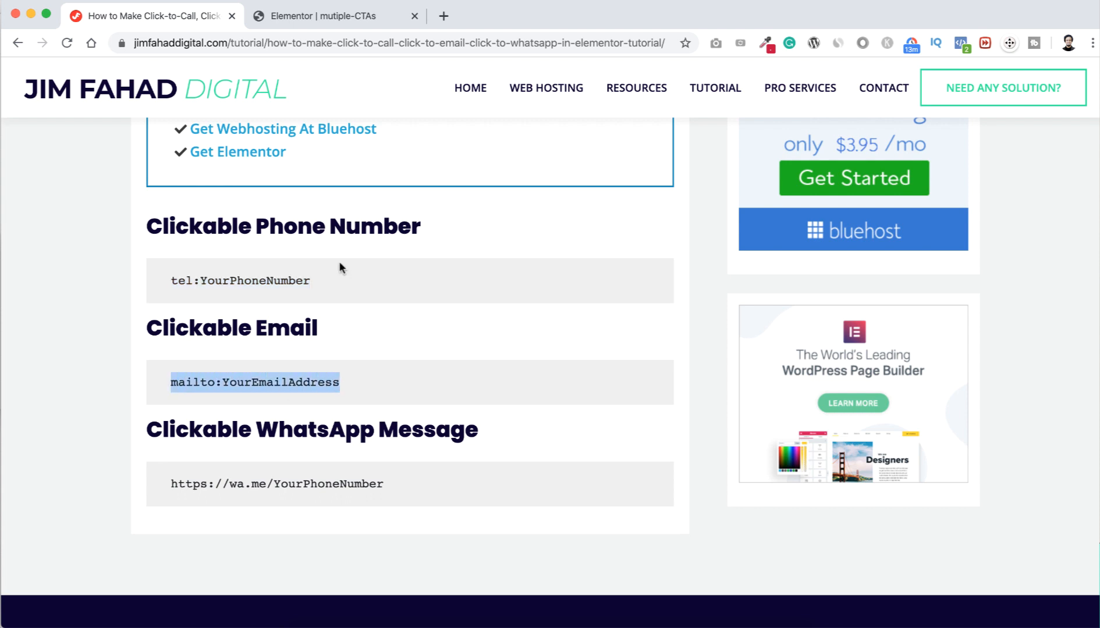
pyautogui.click(322, 16)
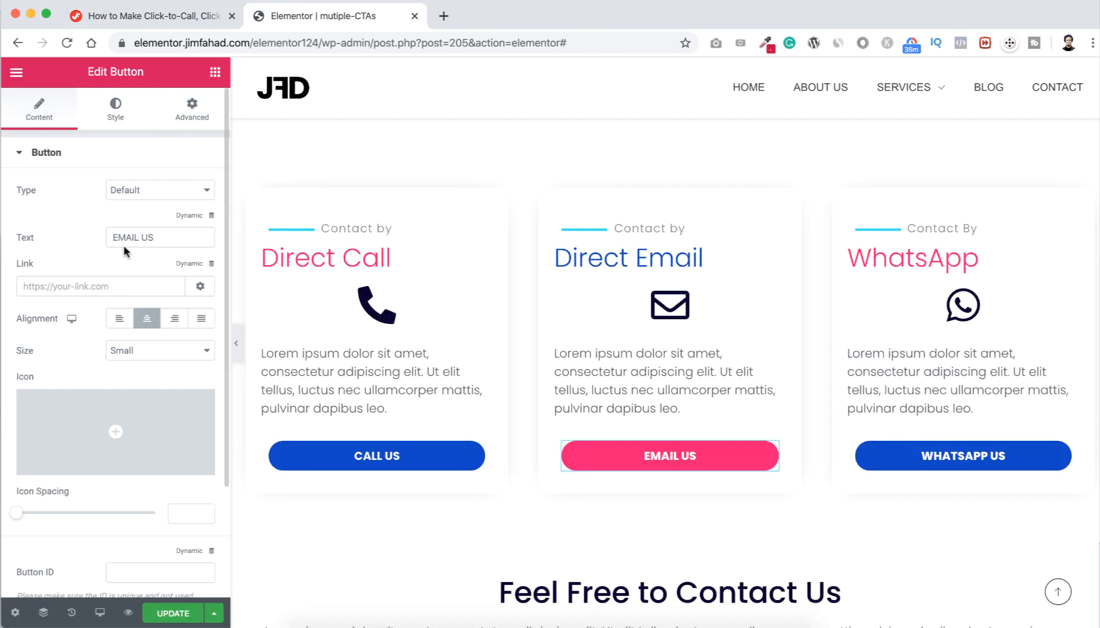
pyautogui.write('mailto:YourEmailAddress')
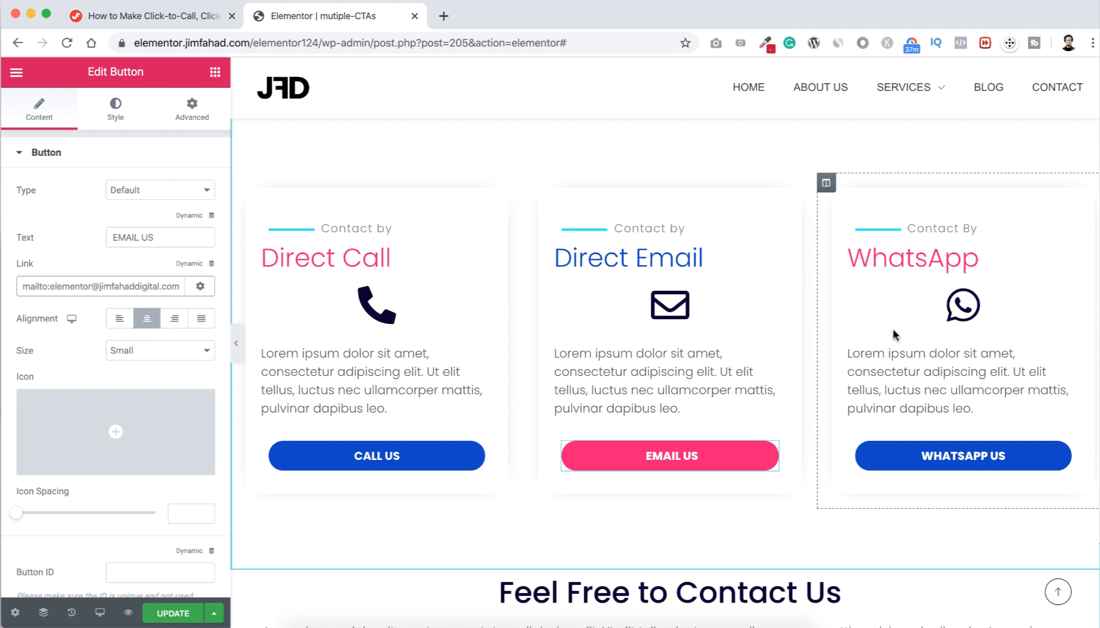
pyautogui.click(933, 382)
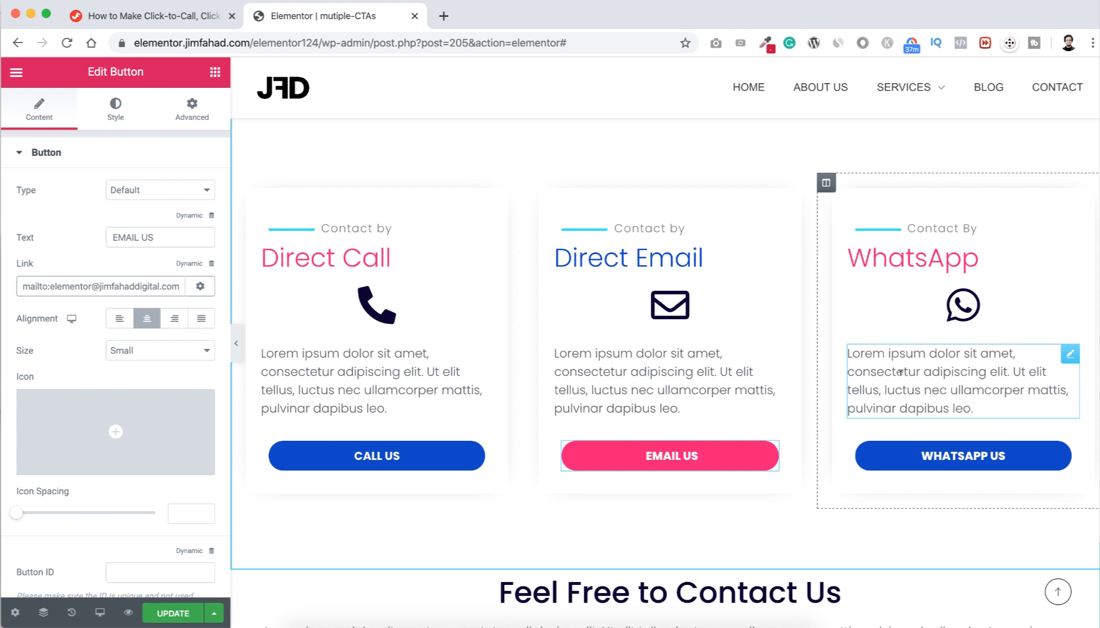
pyautogui.click(963, 455)
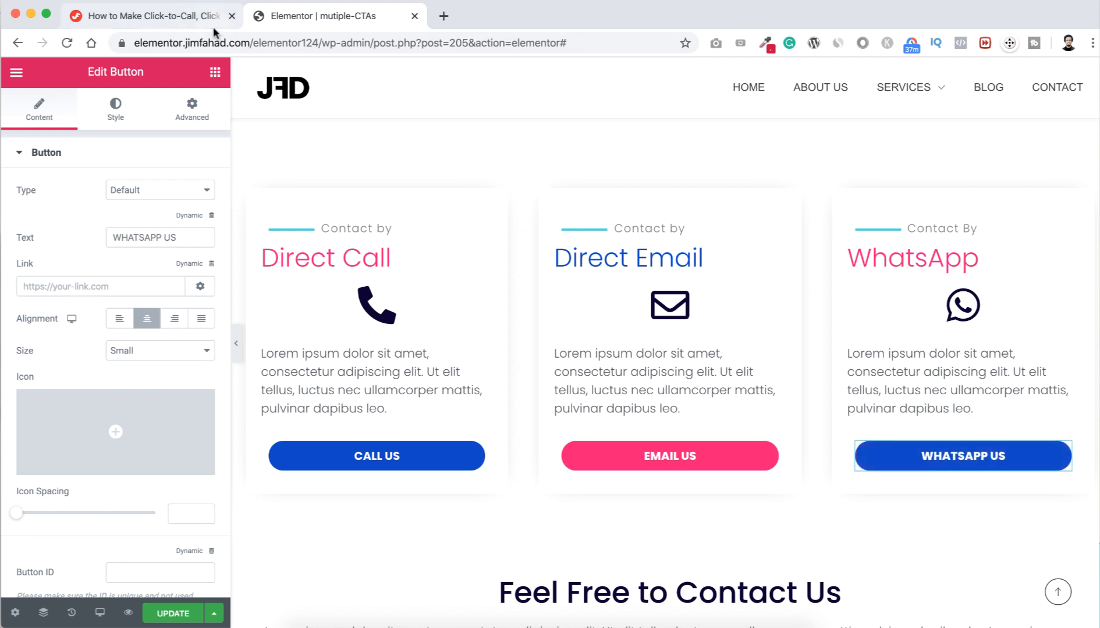
pyautogui.click(147, 16)
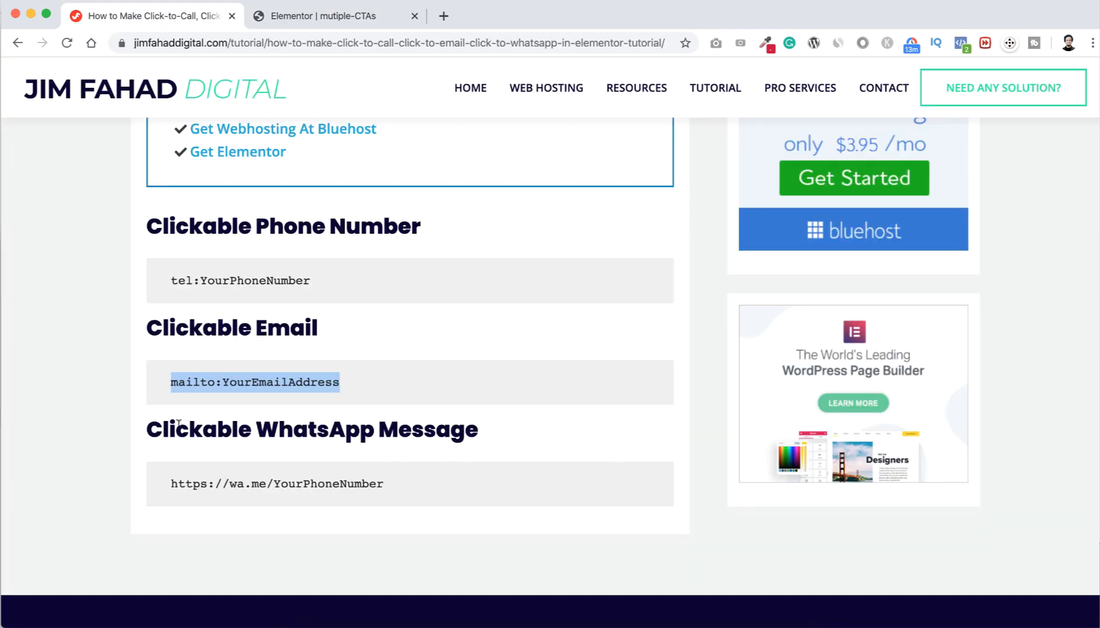
pyautogui.click(364, 438)
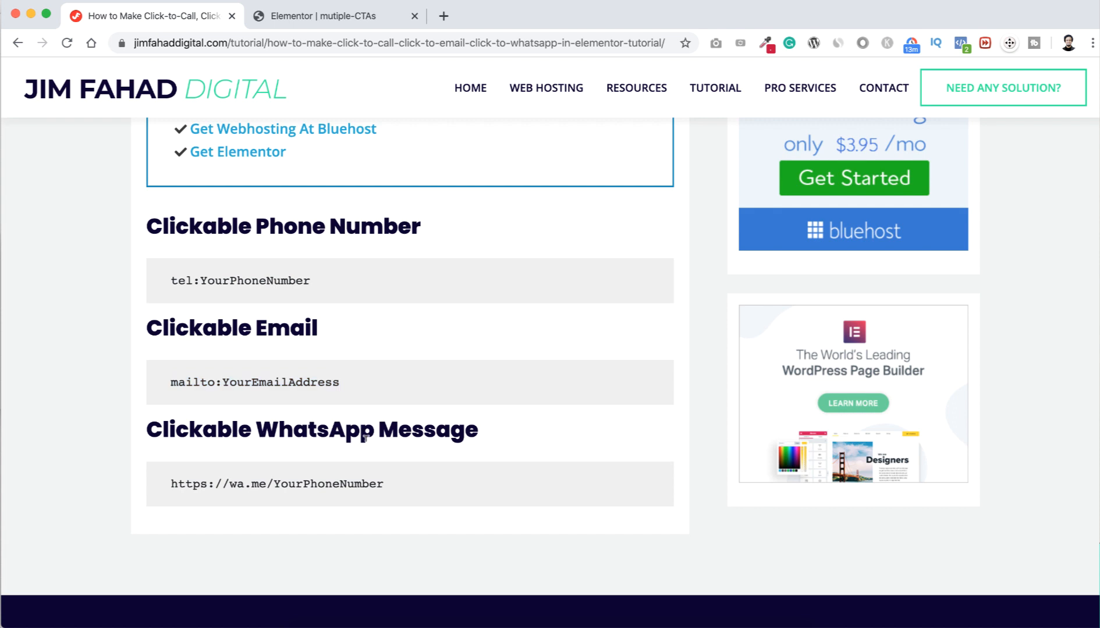
pyautogui.moveTo(168, 489)
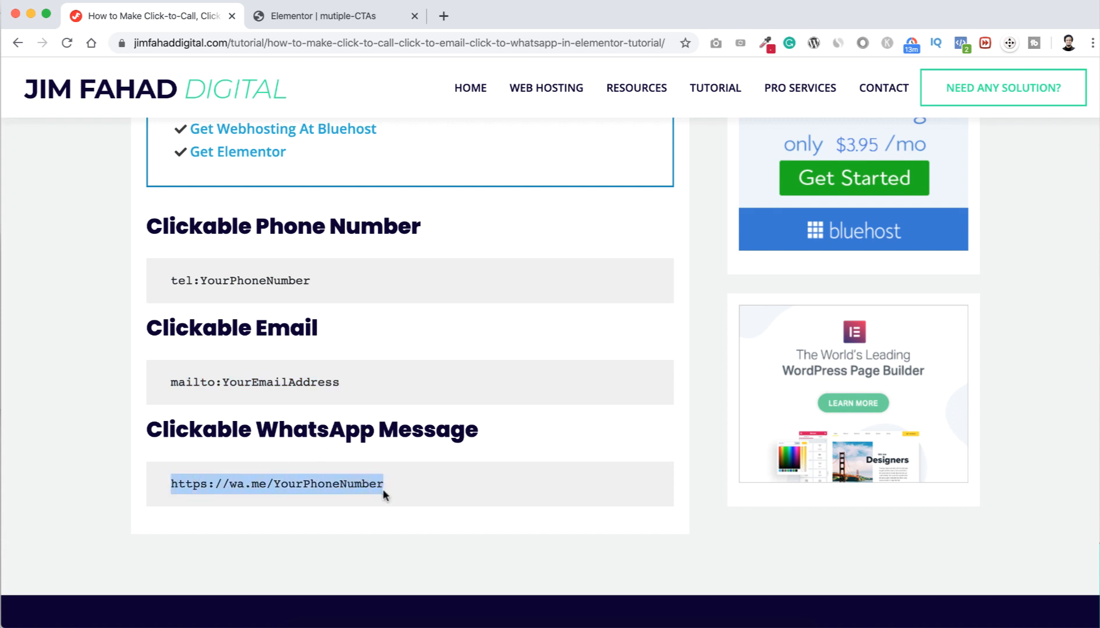
pyautogui.click(330, 15)
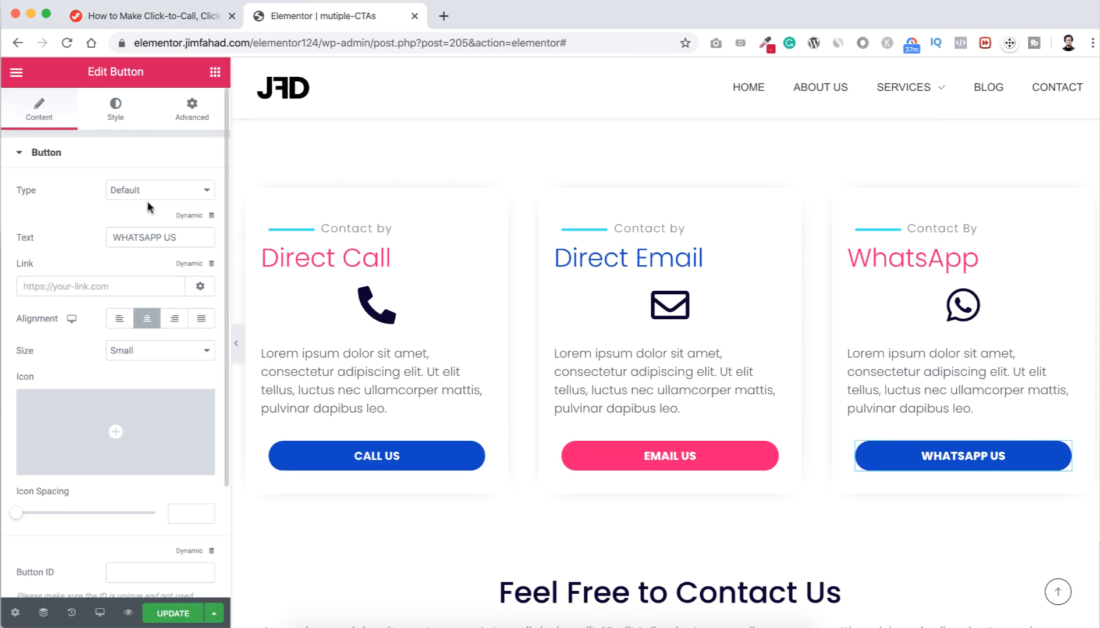
pyautogui.click(99, 286)
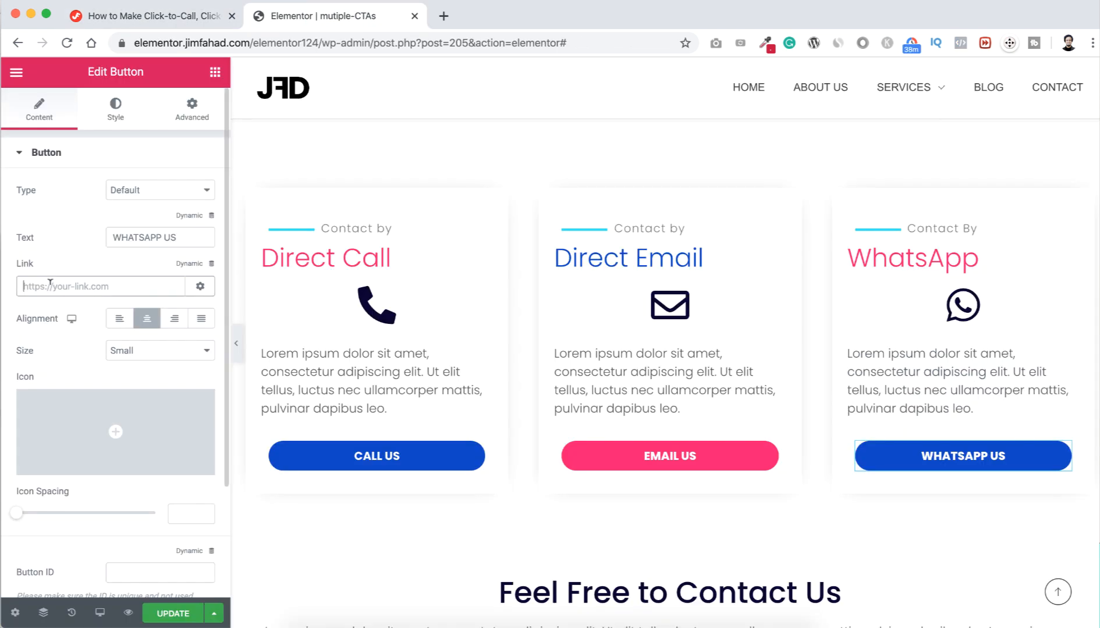
pyautogui.write('https://wa.me/YourPhoneNumber')
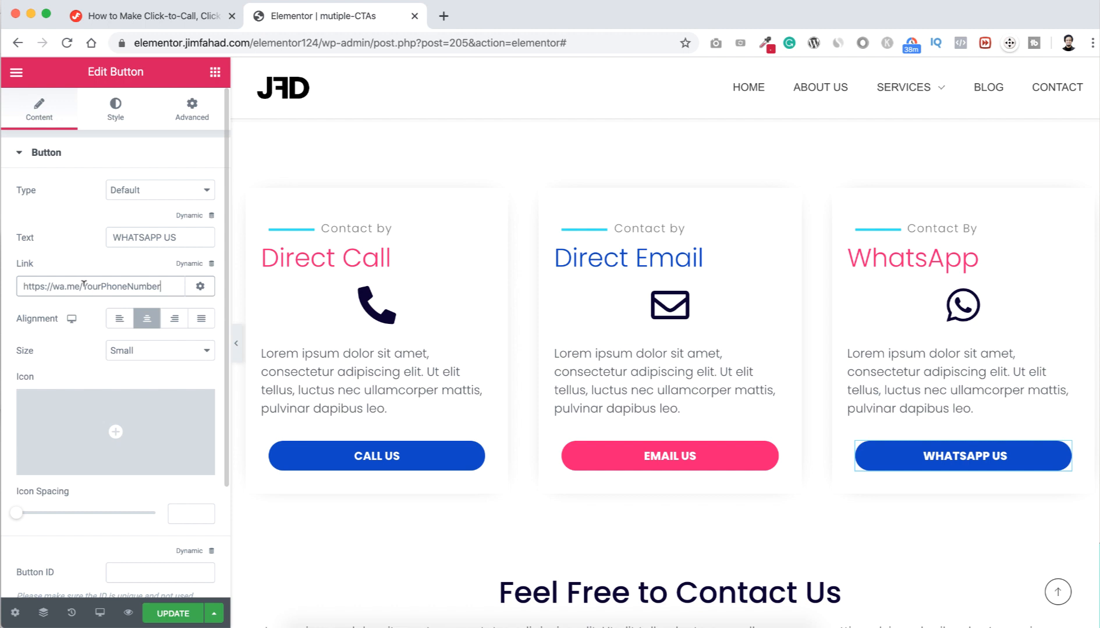
pyautogui.doubleClick(121, 286)
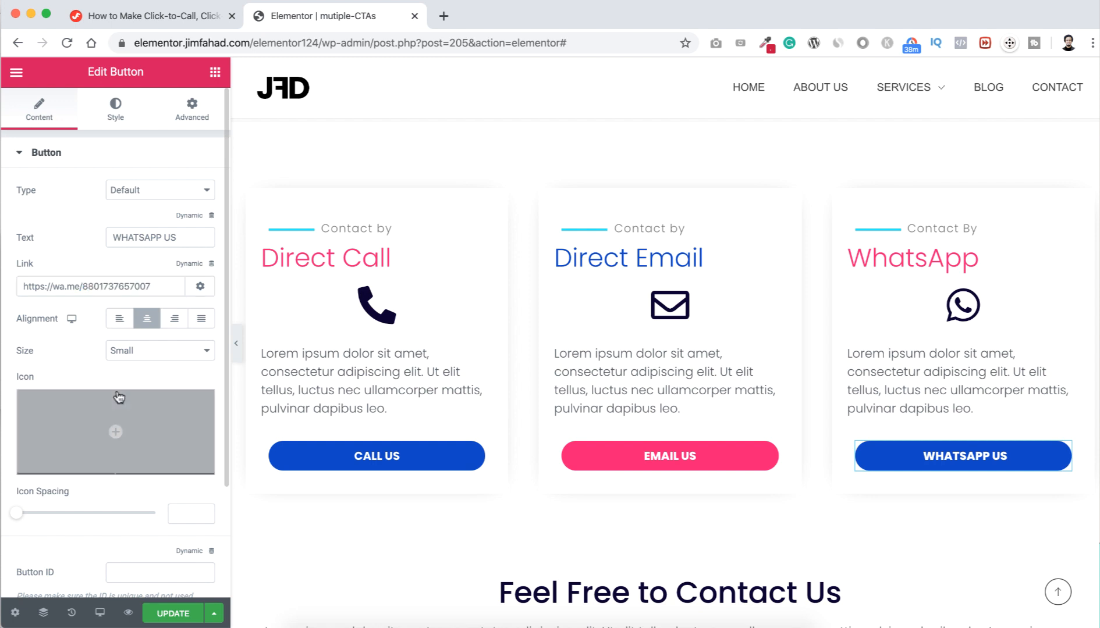
pyautogui.moveTo(127, 614)
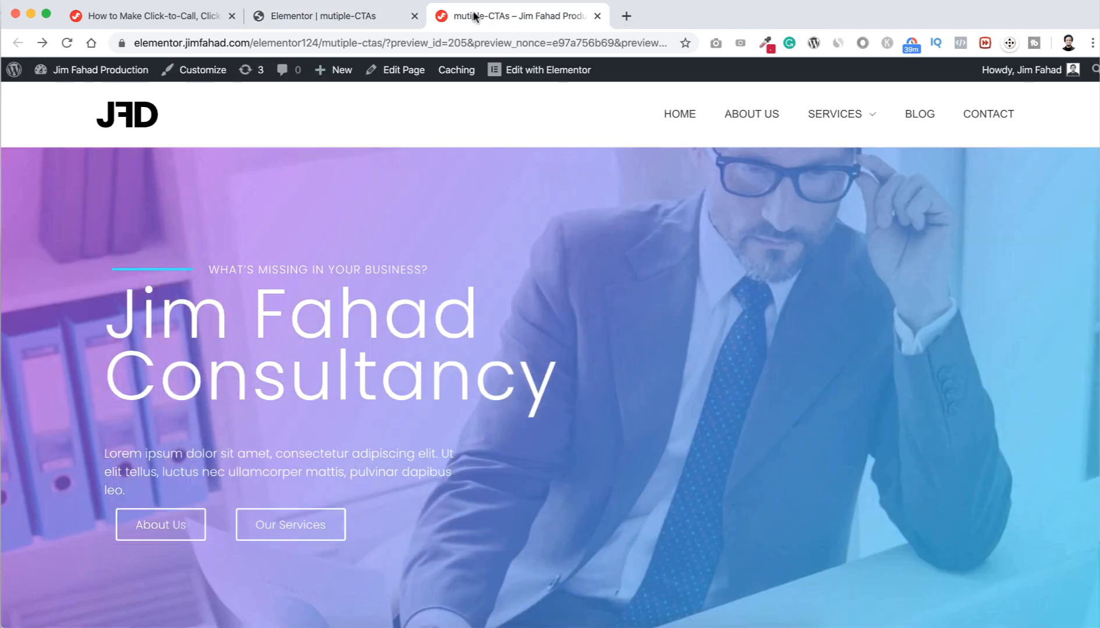
# In the preview, test the CALL US phone link and the EMAIL US email link
pyautogui.scroll(-3)
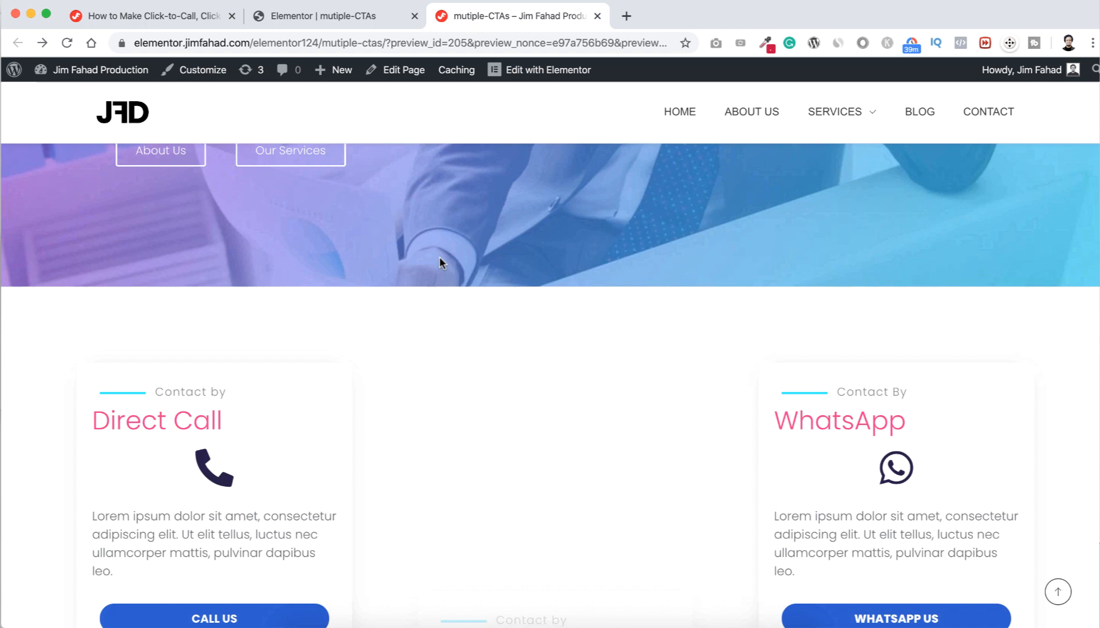
pyautogui.scroll(-3)
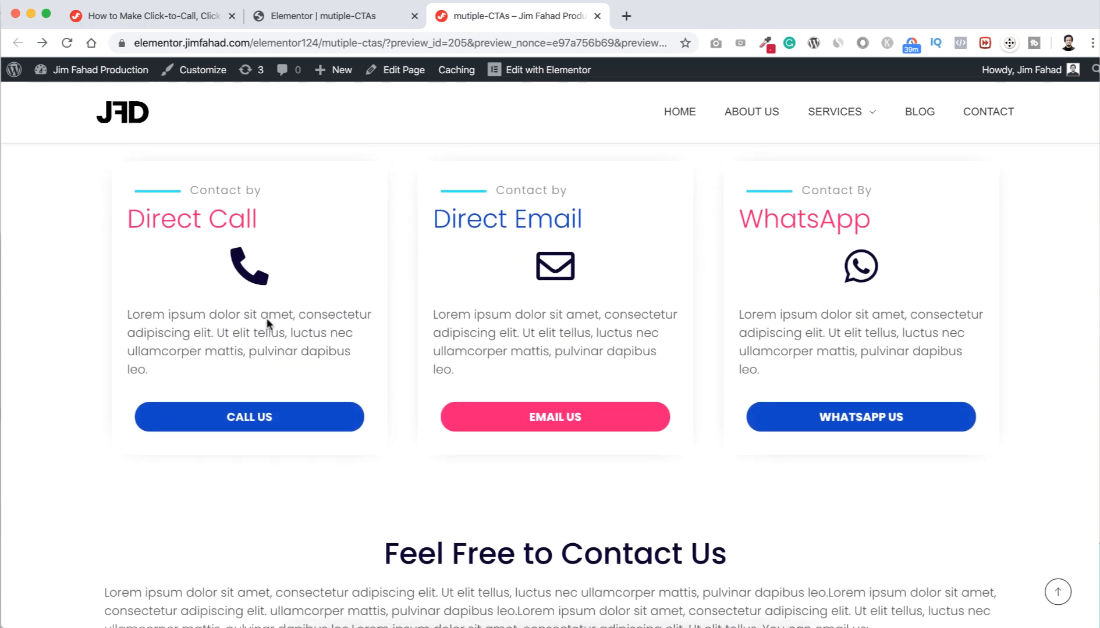
pyautogui.moveTo(249, 417)
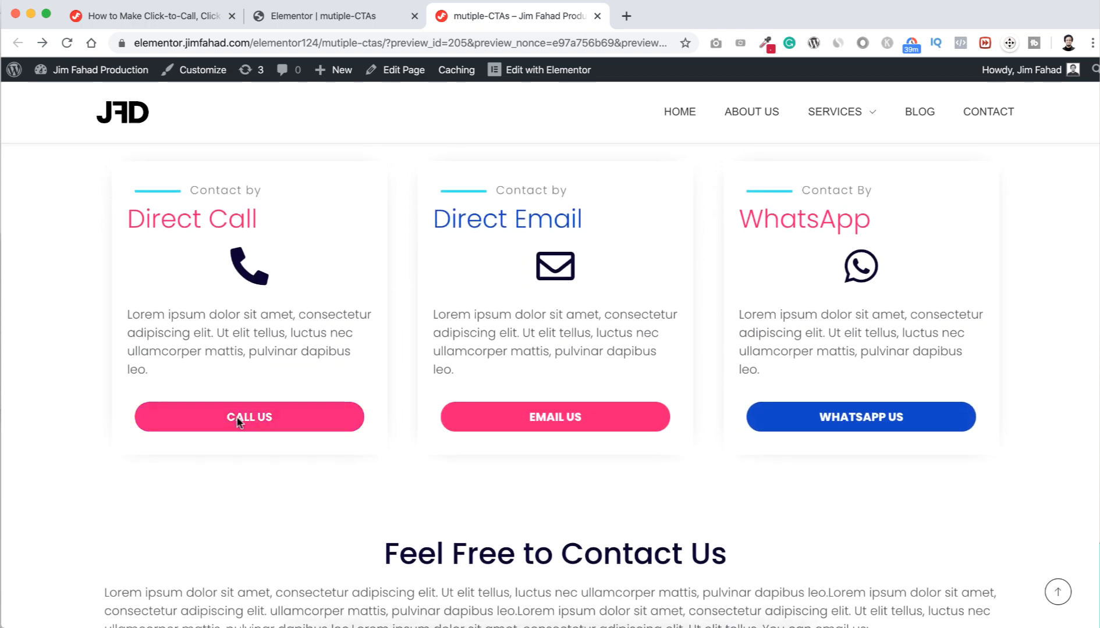
pyautogui.click(248, 417)
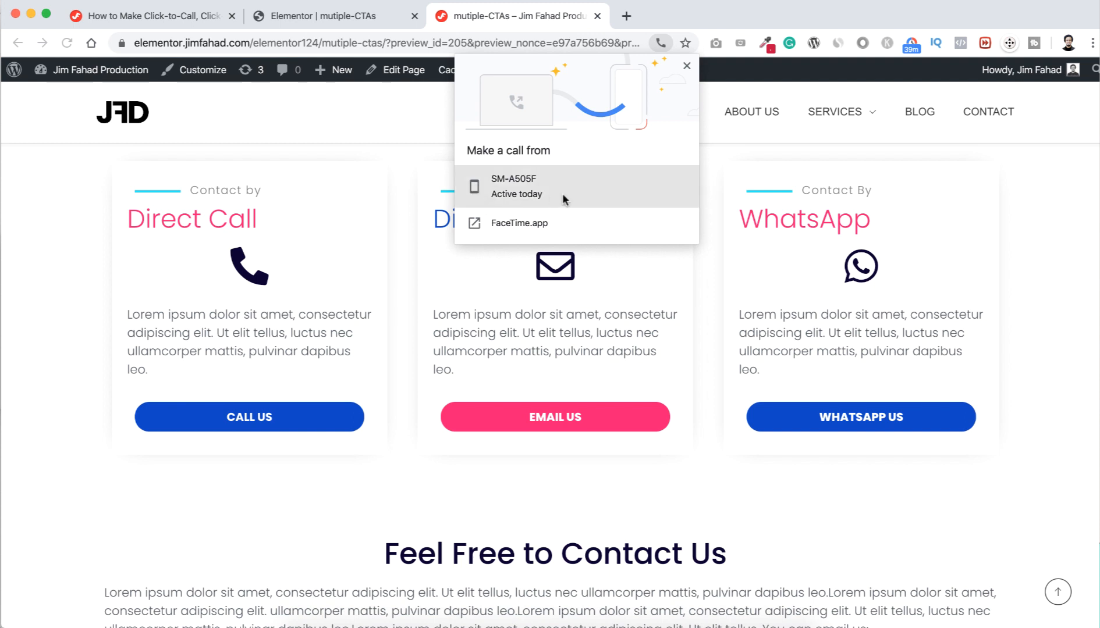
pyautogui.moveTo(567, 144)
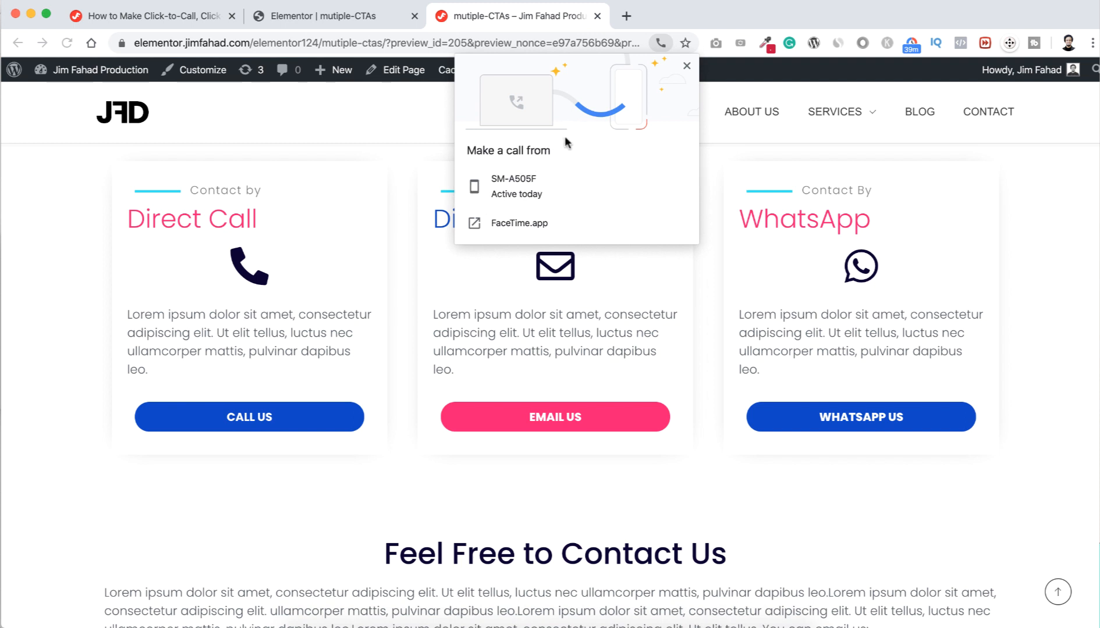
pyautogui.moveTo(566, 147)
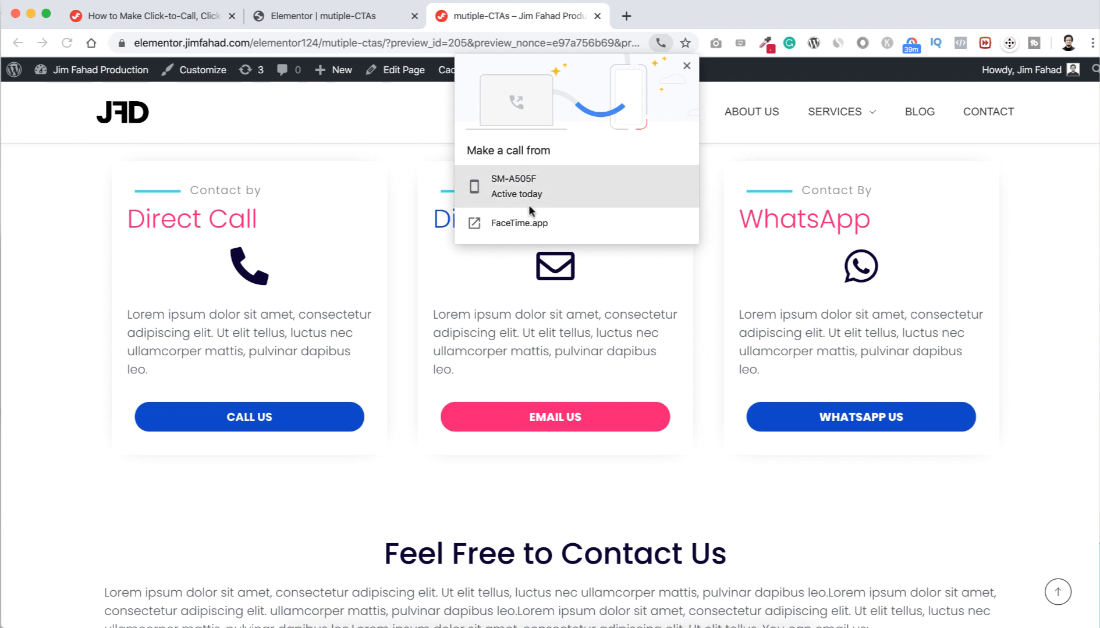
pyautogui.moveTo(522, 228)
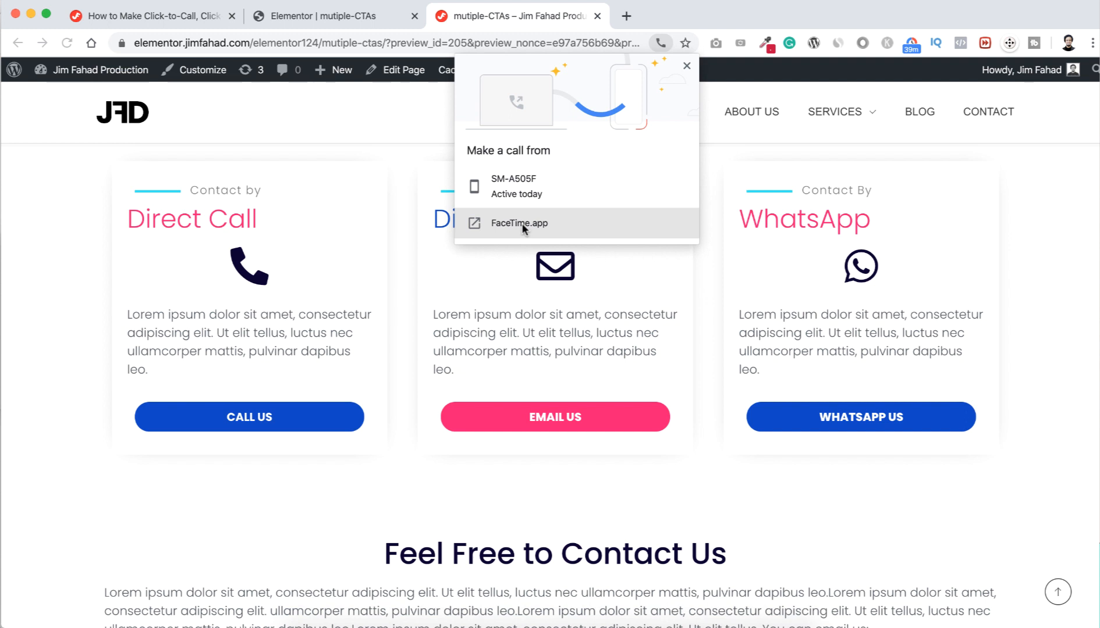
pyautogui.moveTo(665, 100)
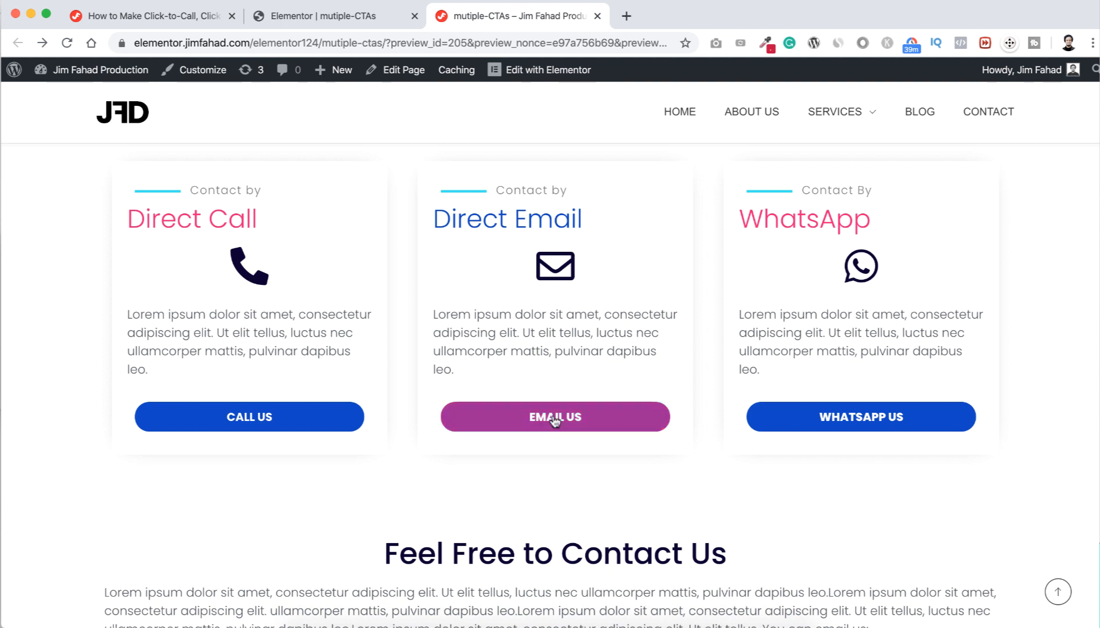
pyautogui.click(553, 417)
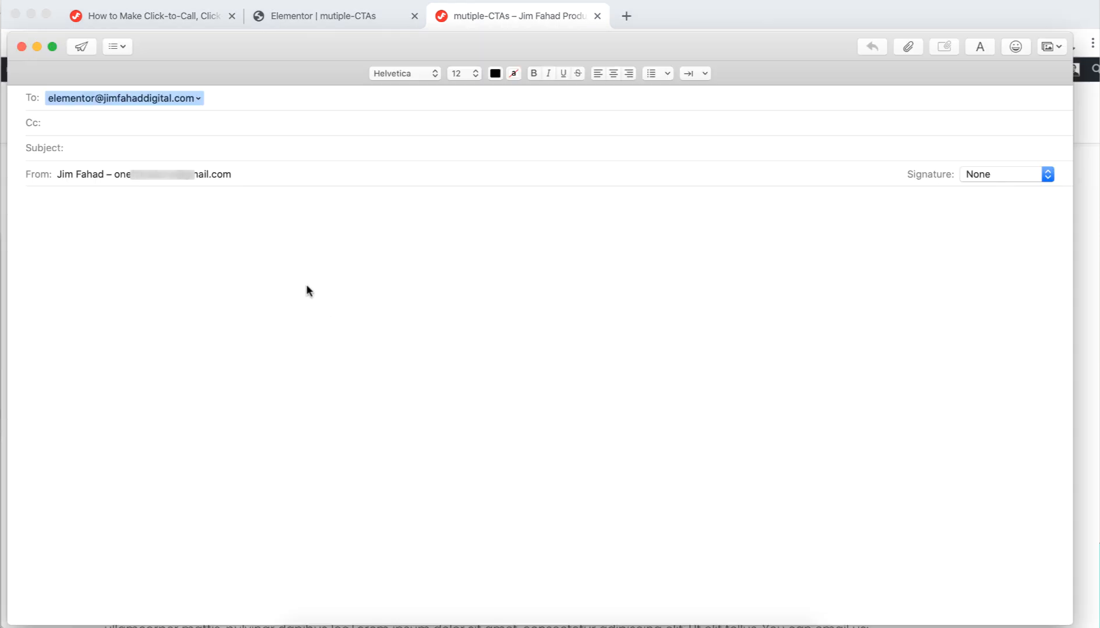
pyautogui.moveTo(235, 287)
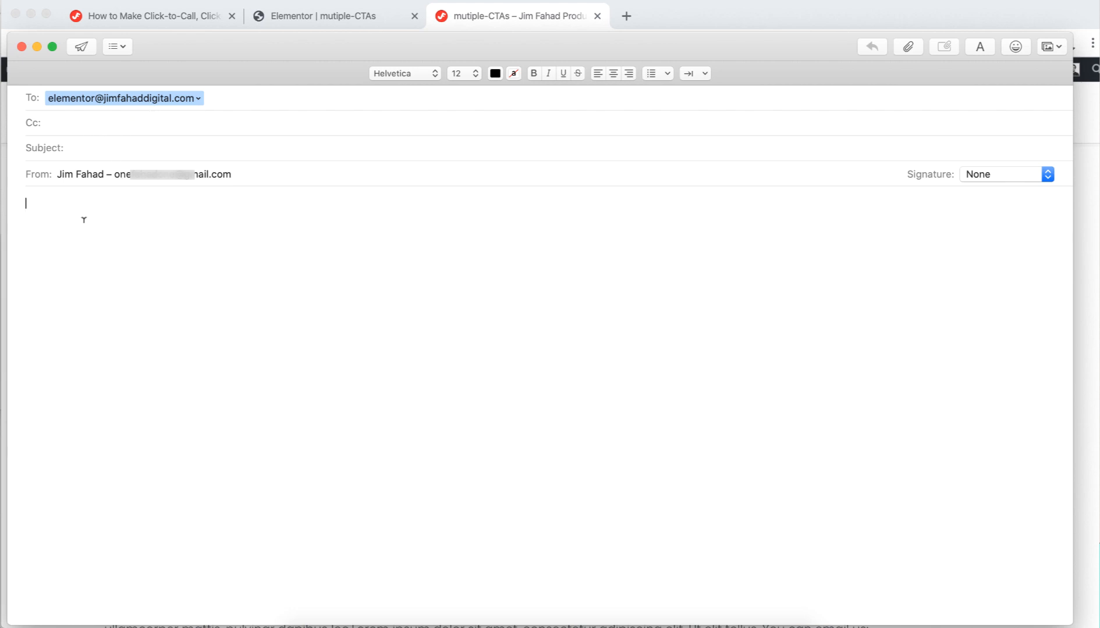
pyautogui.write('hjhajdhdjhajh')
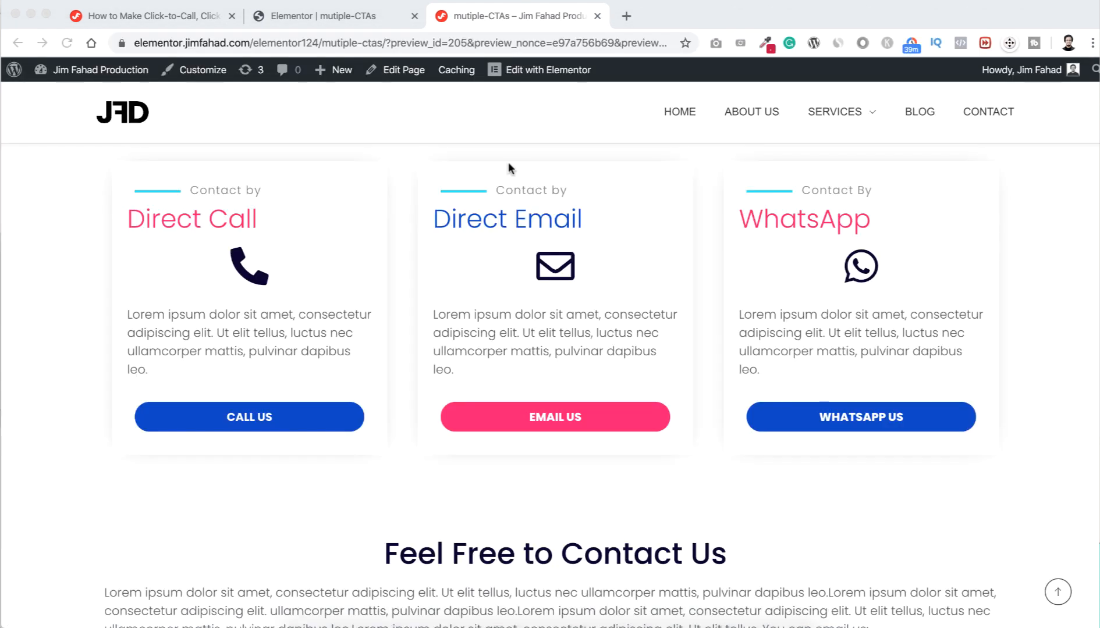
pyautogui.moveTo(645, 170)
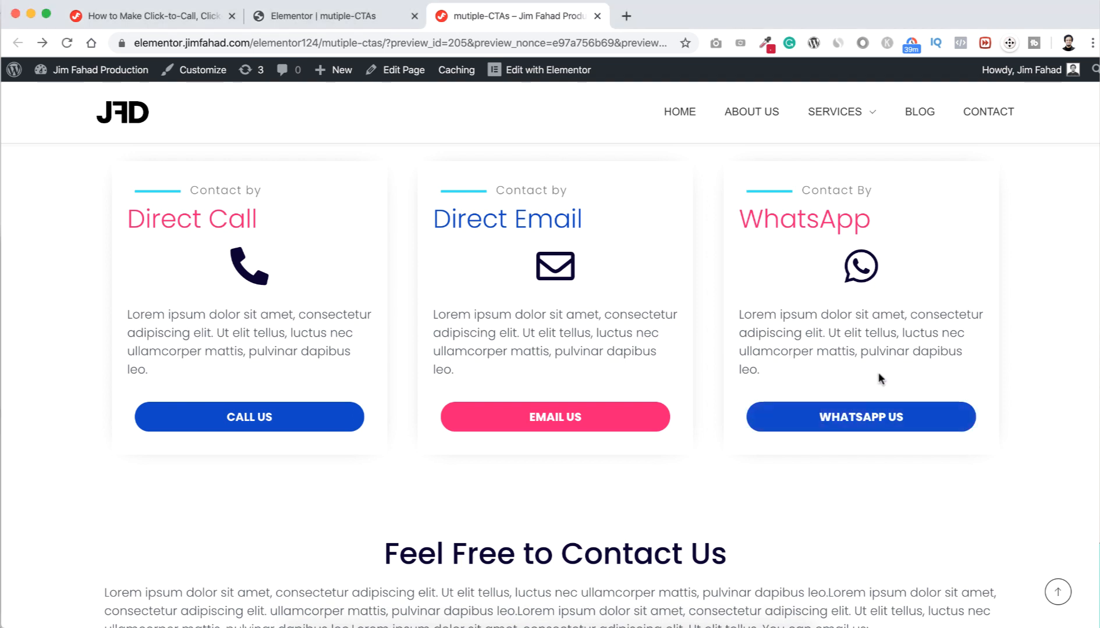
pyautogui.moveTo(860, 416)
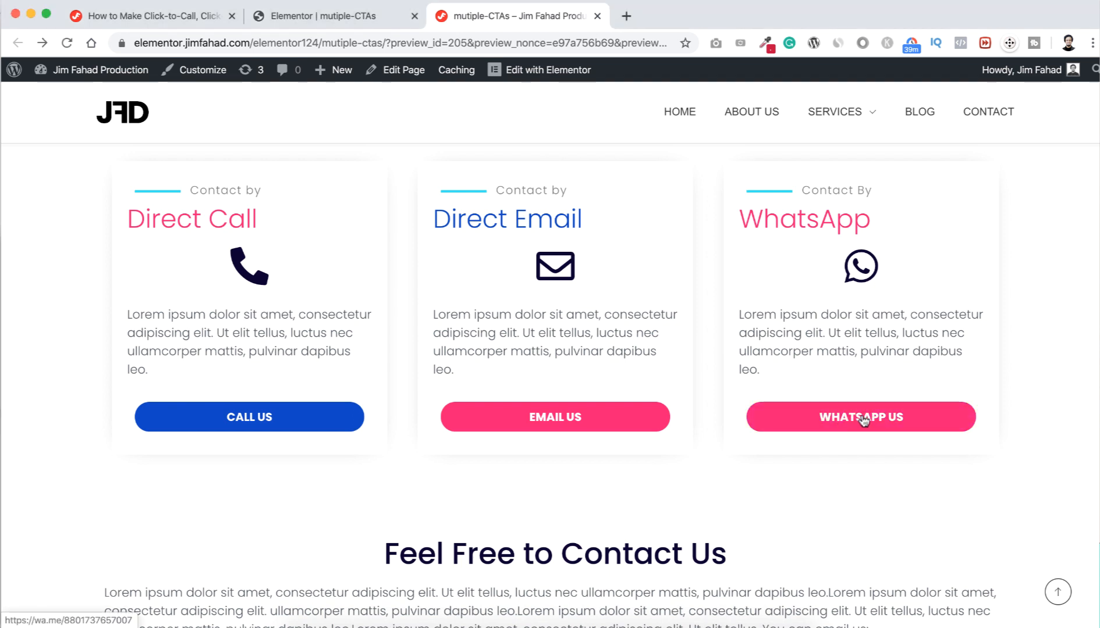
pyautogui.click(860, 417)
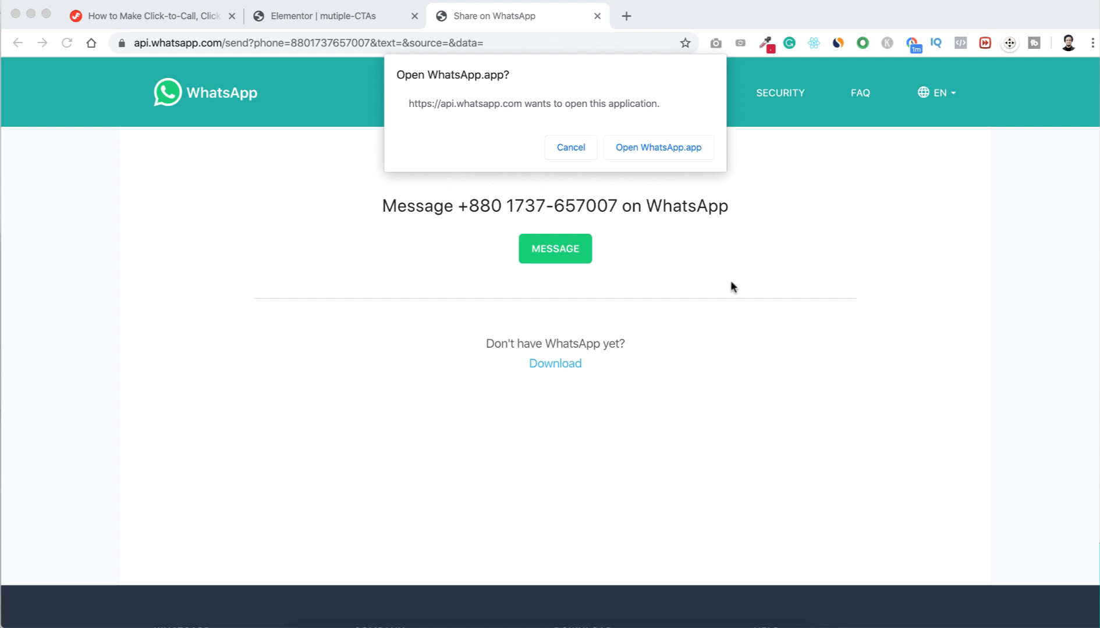
pyautogui.moveTo(684, 155)
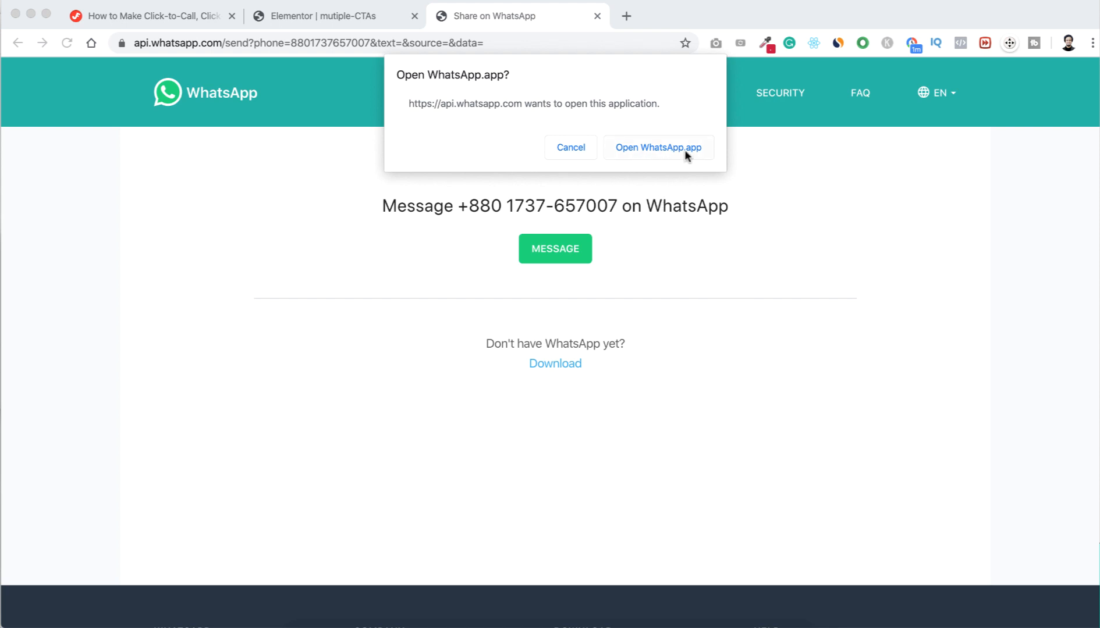
pyautogui.click(657, 147)
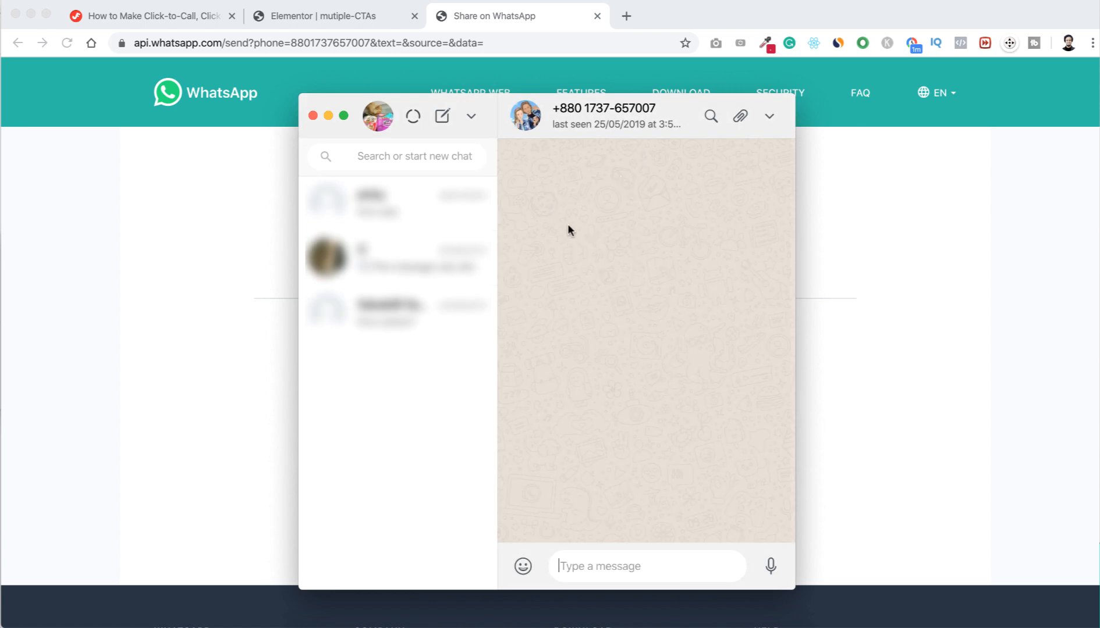
pyautogui.moveTo(554, 279)
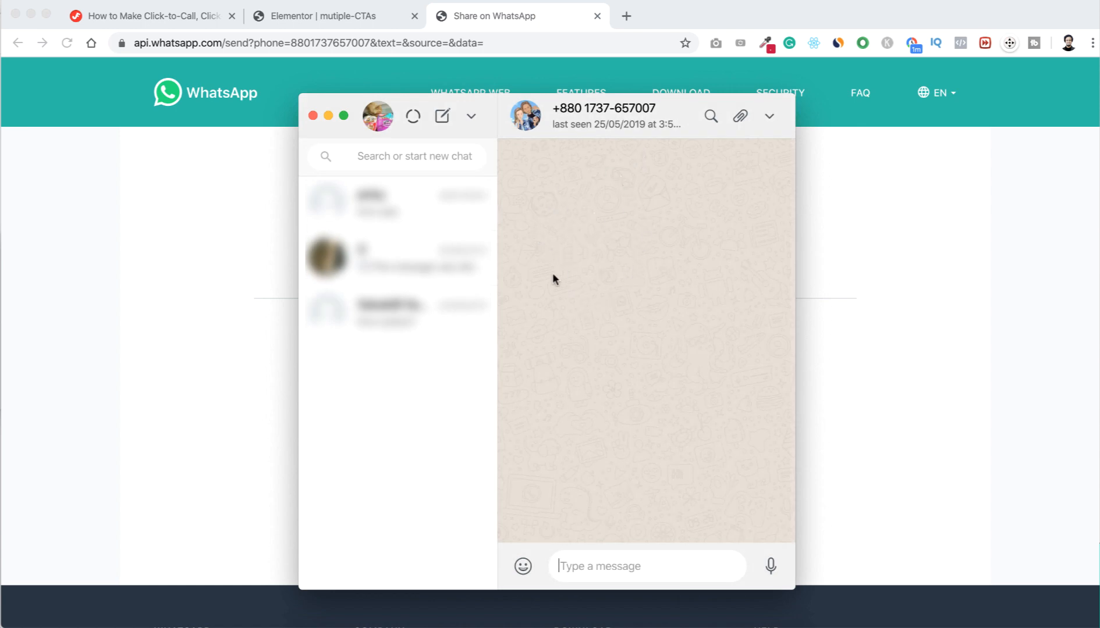
pyautogui.moveTo(616, 523)
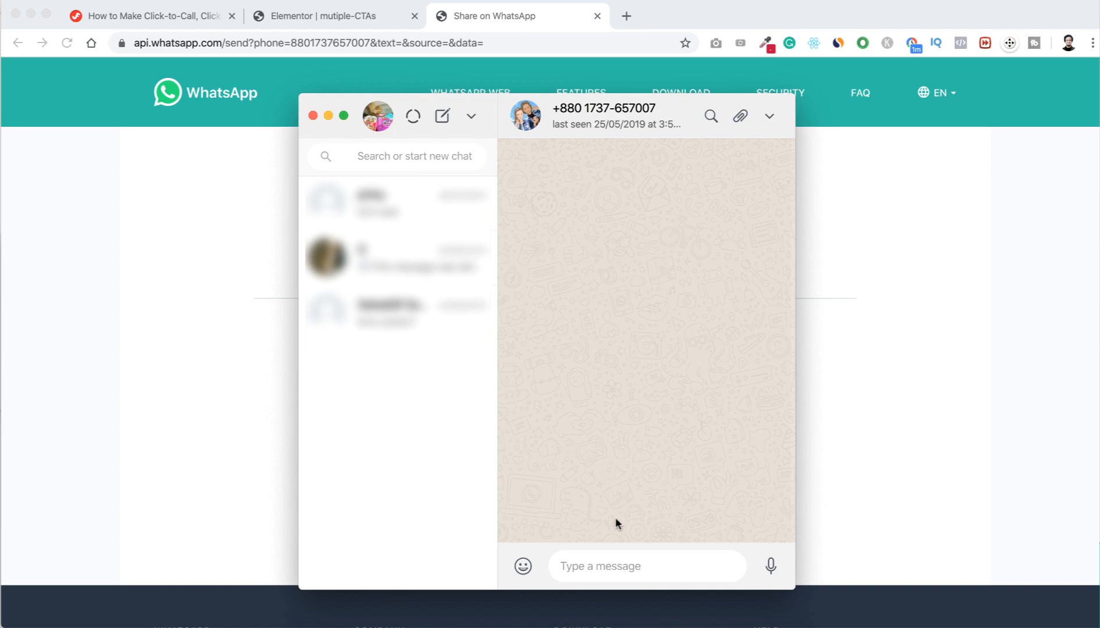
pyautogui.moveTo(606, 559)
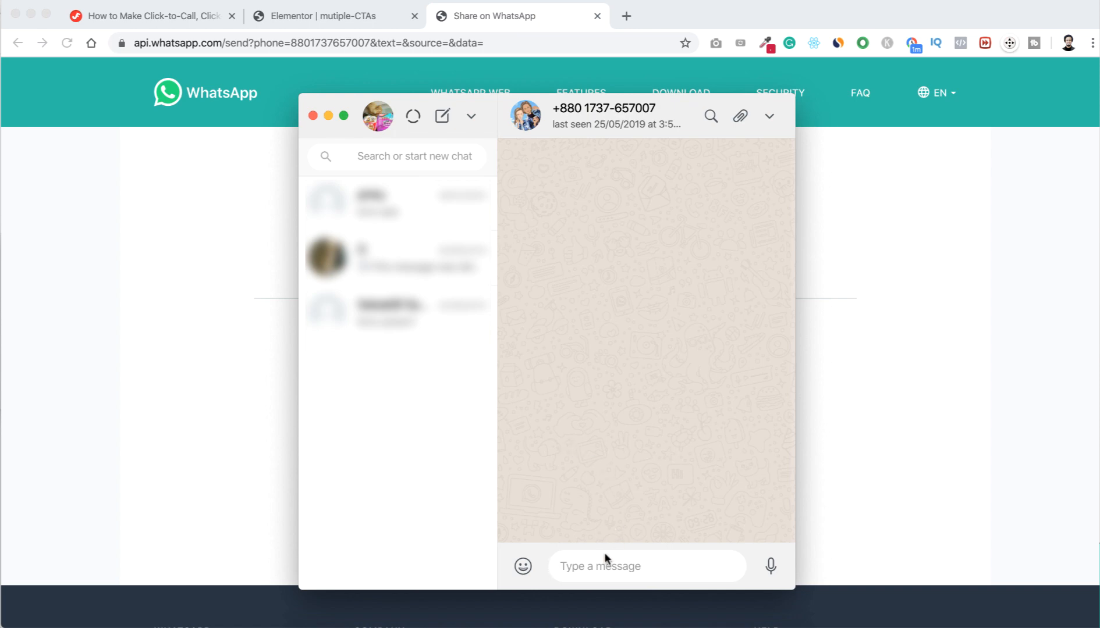
pyautogui.click(330, 16)
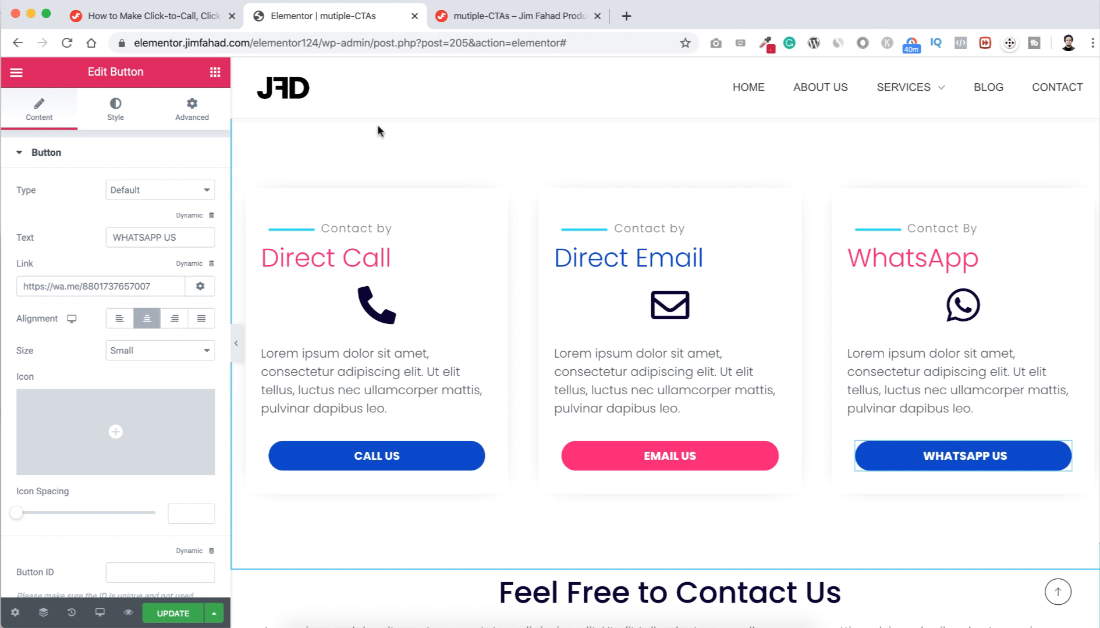
# Add a mailto link to the email address in the Feel Free to Contact Us paragraph
pyautogui.click(400, 228)
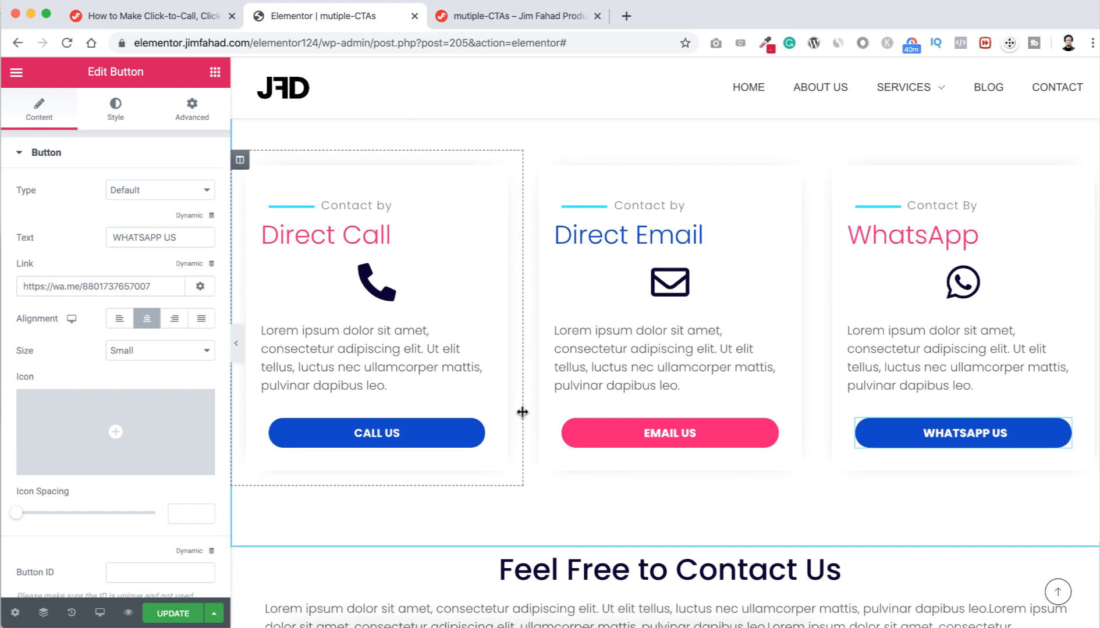
pyautogui.scroll(-3)
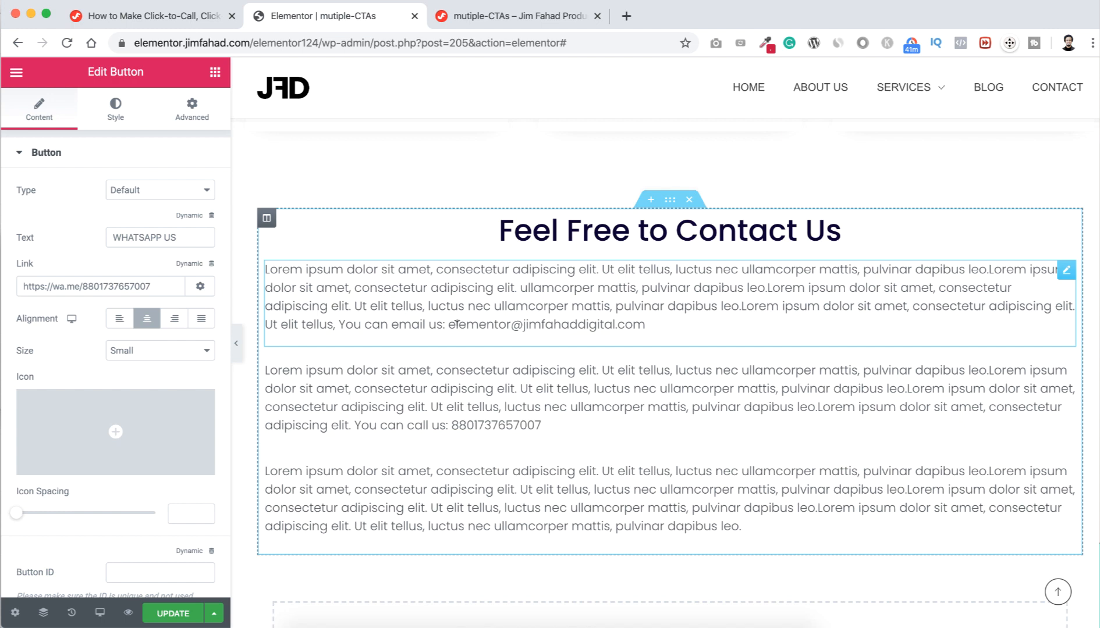
pyautogui.click(466, 325)
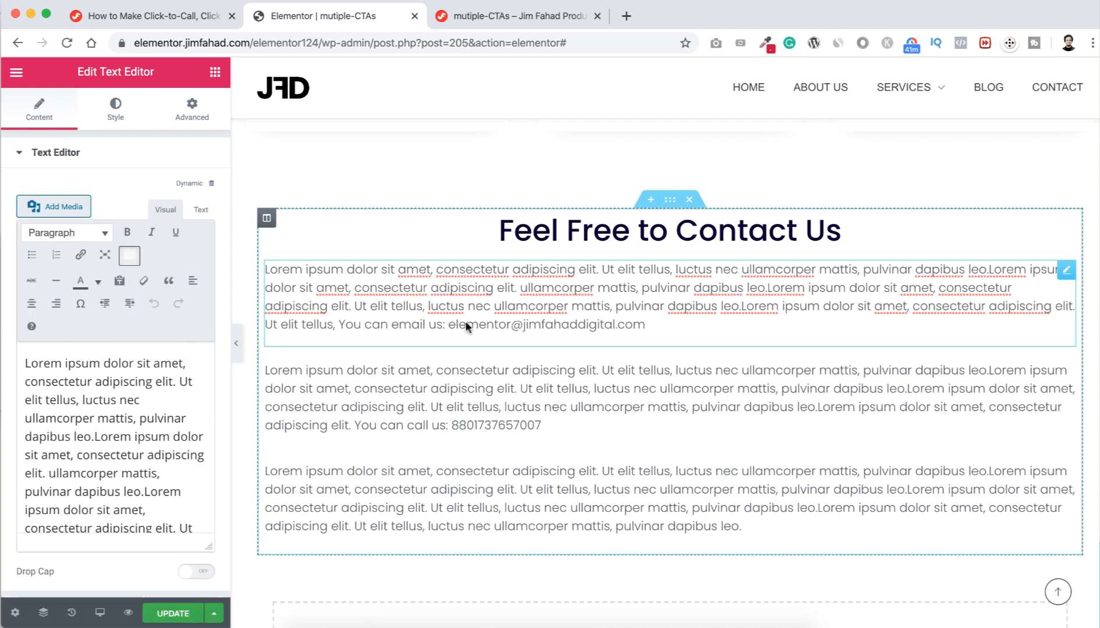
pyautogui.moveTo(589, 329)
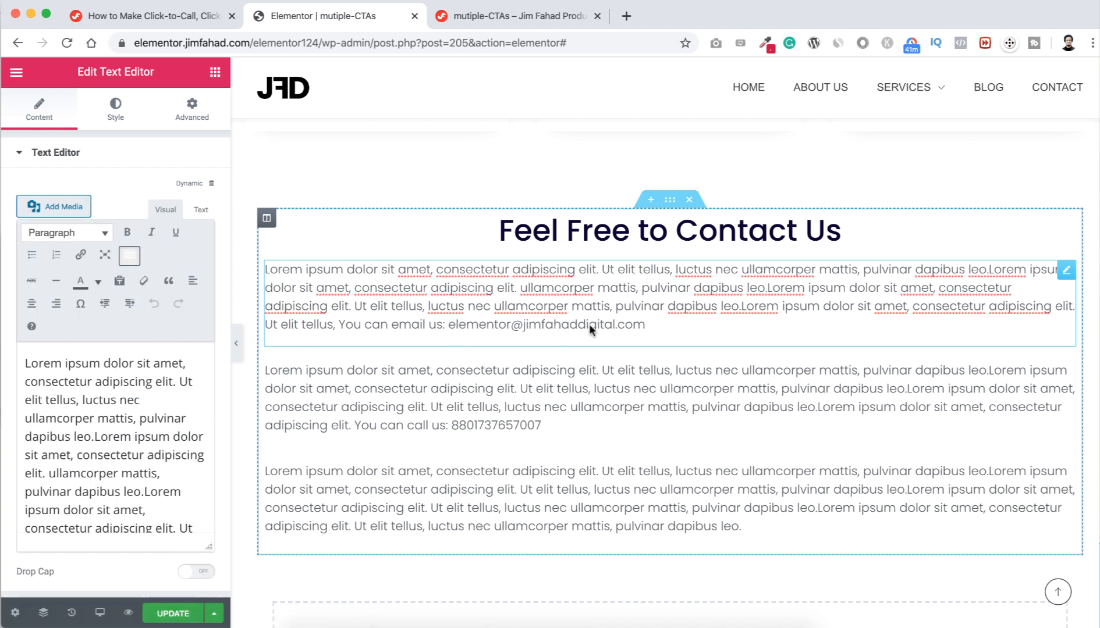
pyautogui.moveTo(561, 330)
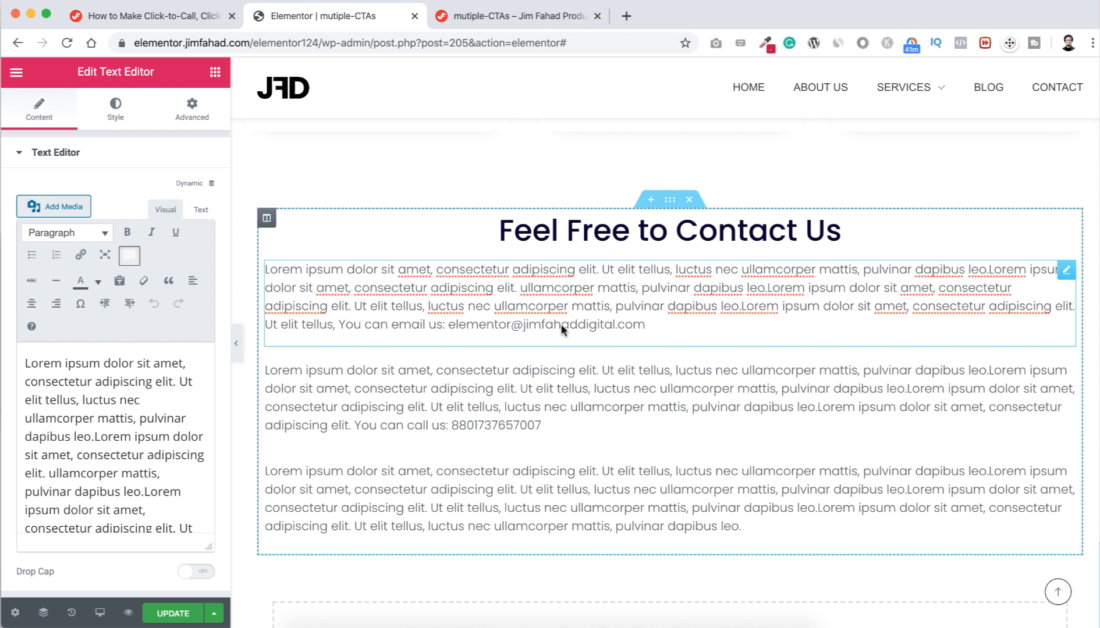
pyautogui.moveTo(468, 332)
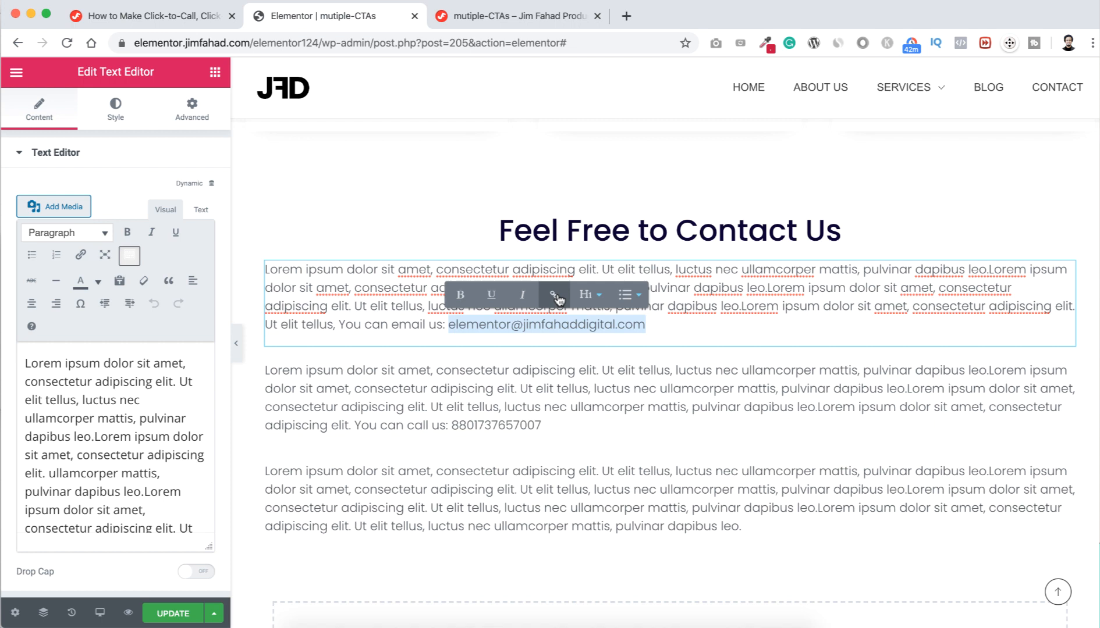
pyautogui.click(553, 294)
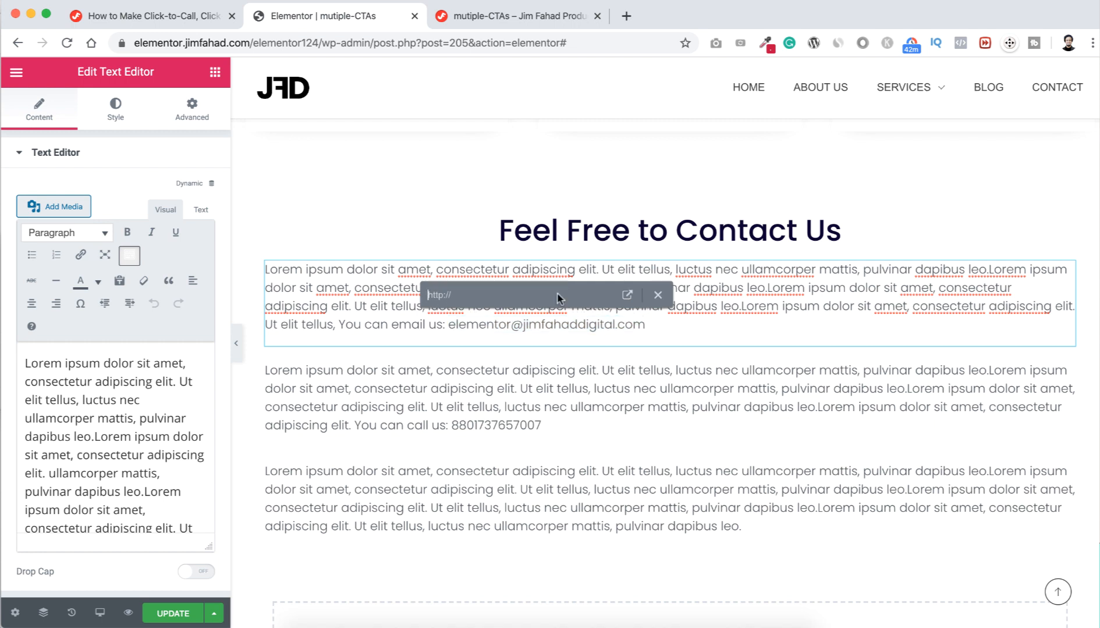
pyautogui.write('mailto')
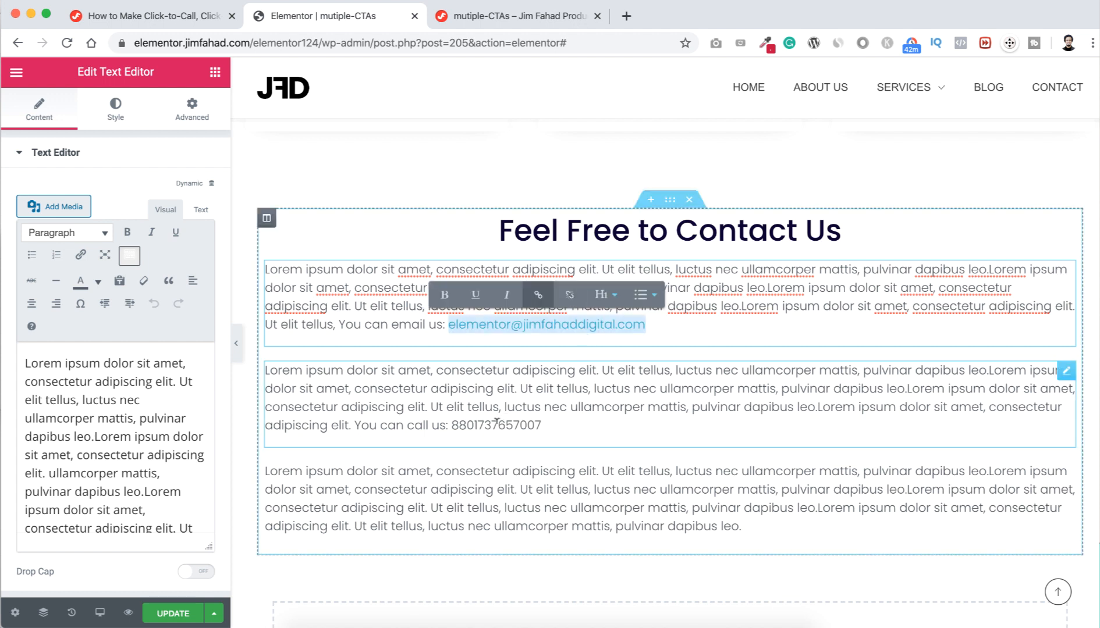
pyautogui.click(454, 426)
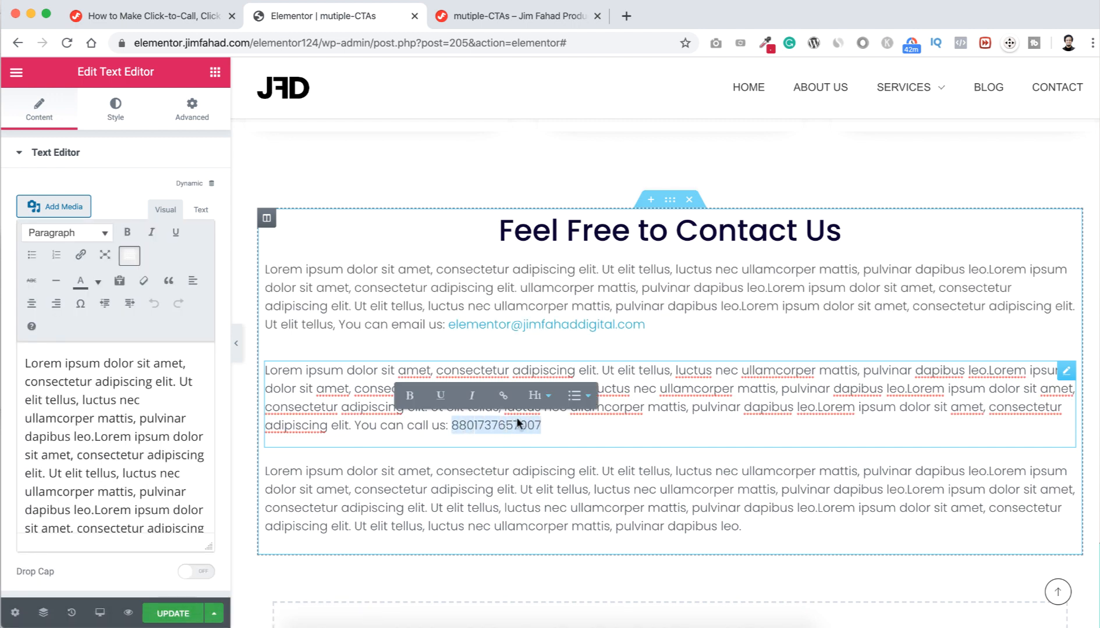
pyautogui.click(502, 395)
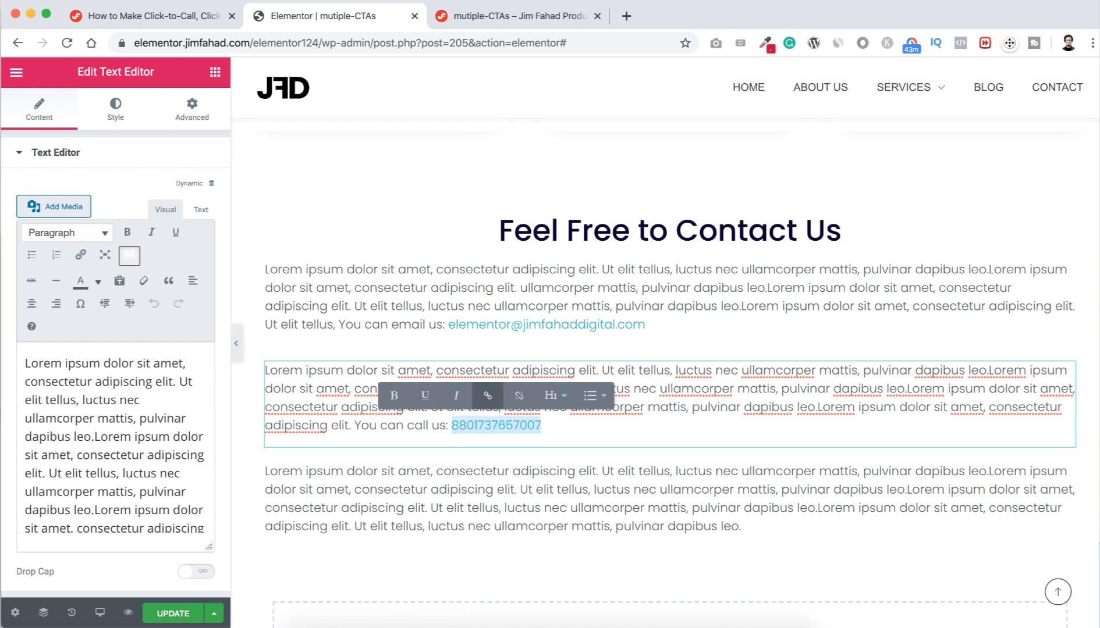
pyautogui.scroll(3)
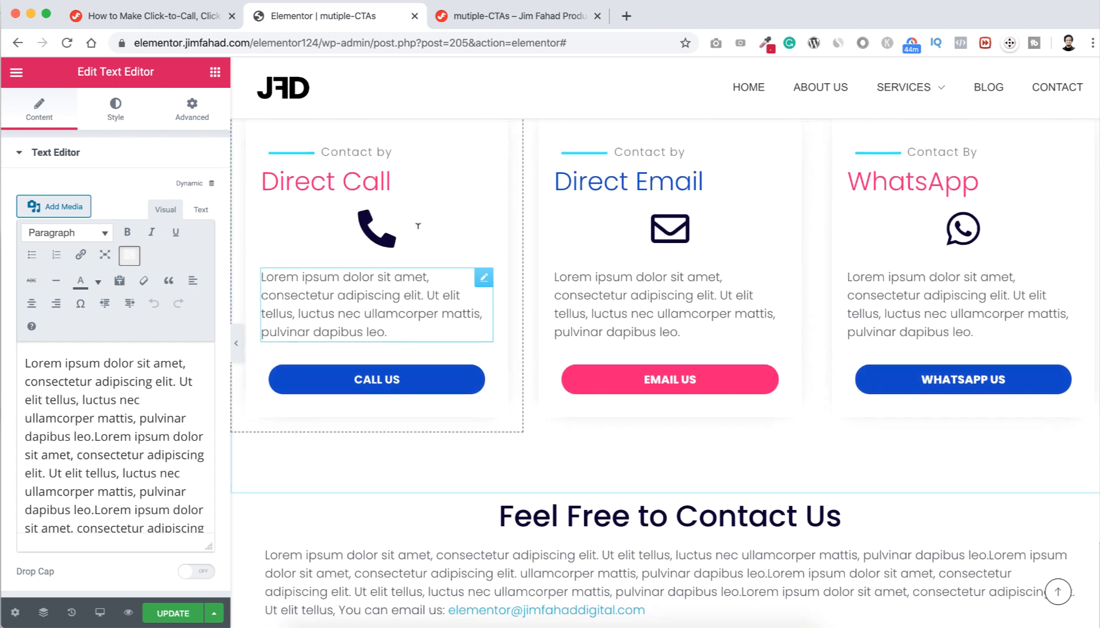
pyautogui.scroll(3)
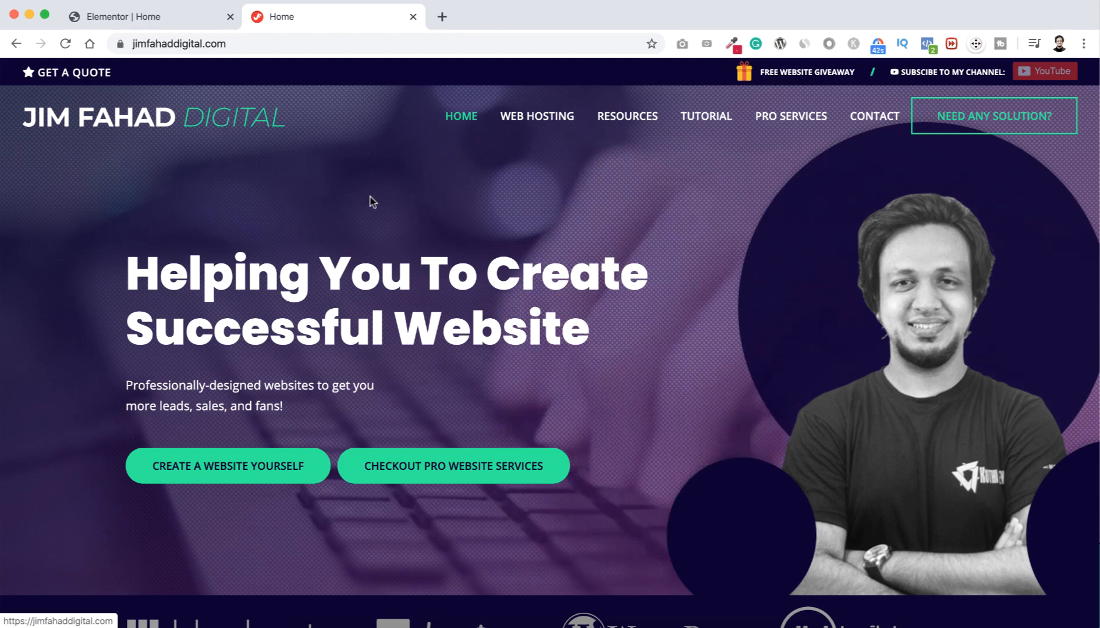
pyautogui.moveTo(683, 280)
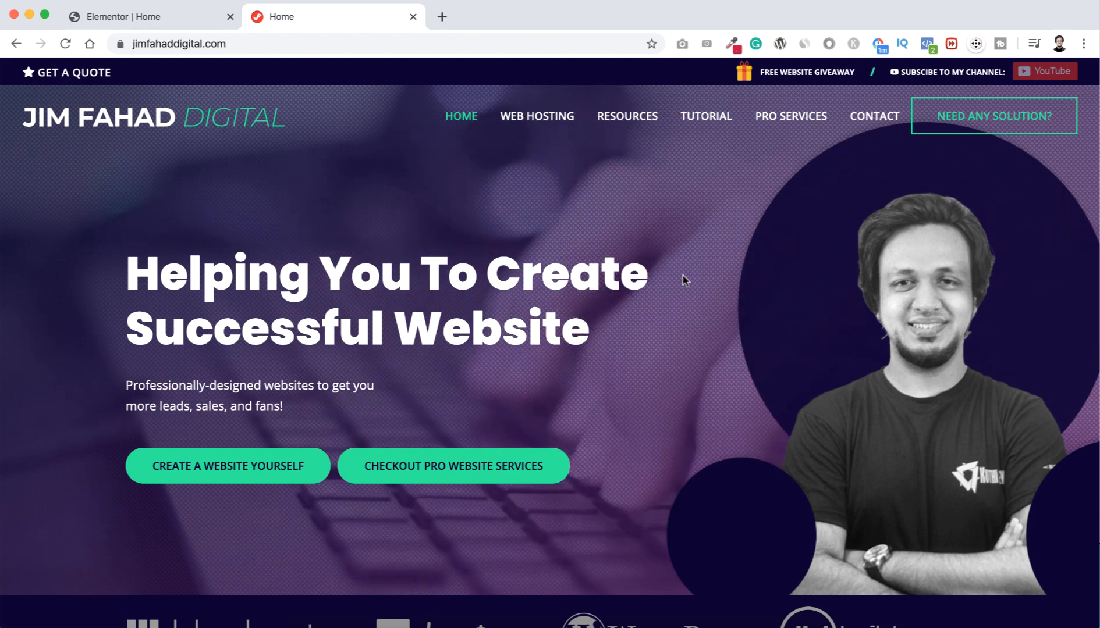
pyautogui.moveTo(993, 115)
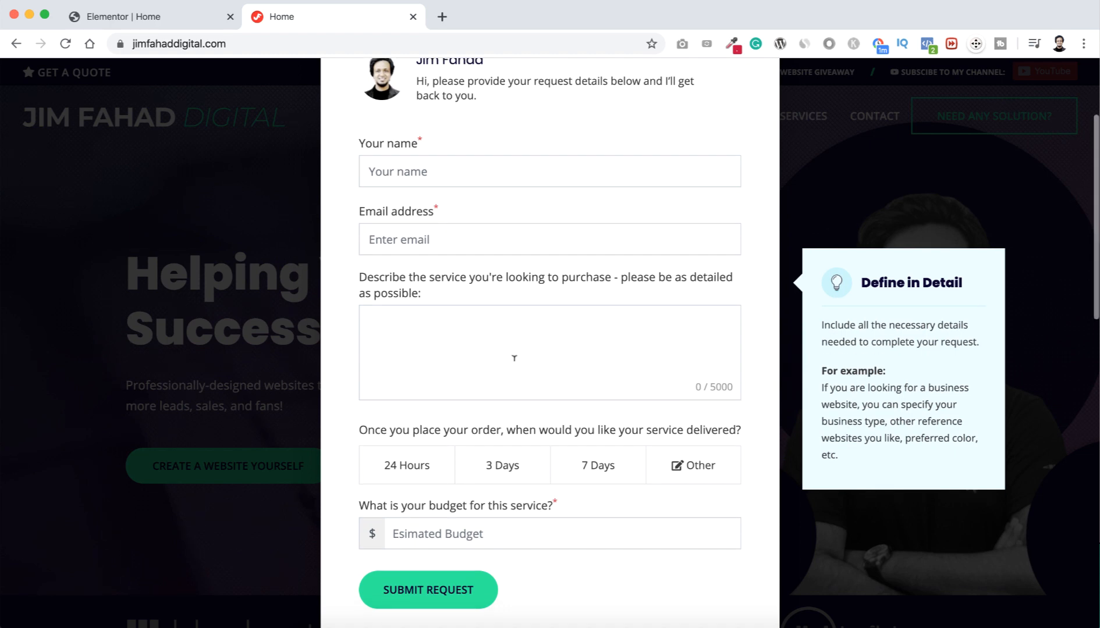
# Scroll through the form's name, email, description, delivery and budget fields
pyautogui.scroll(-3)
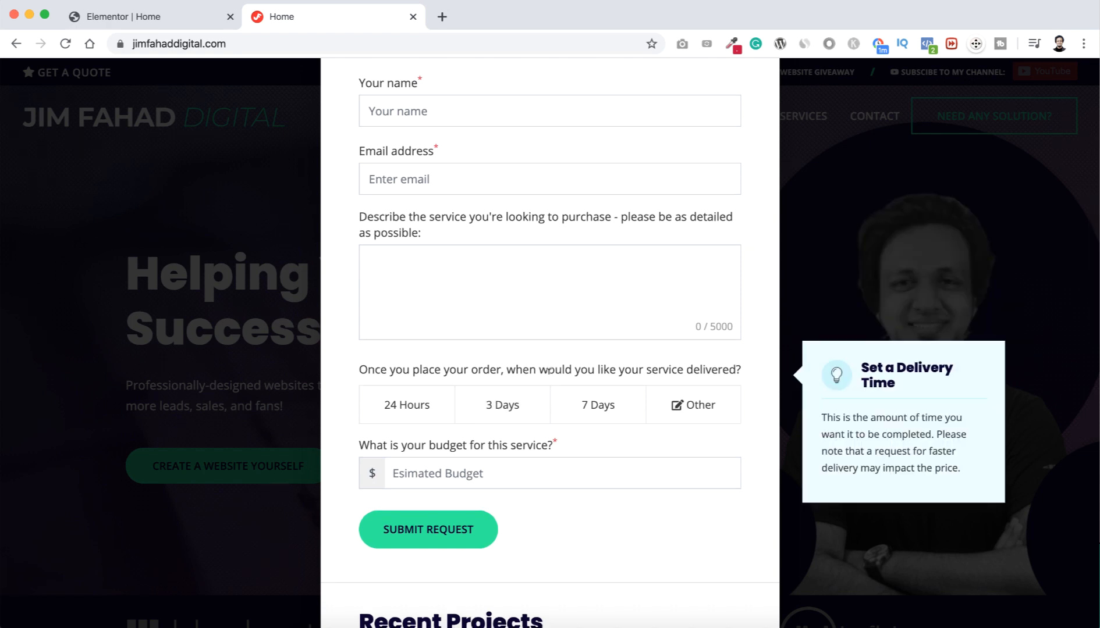
pyautogui.scroll(-3)
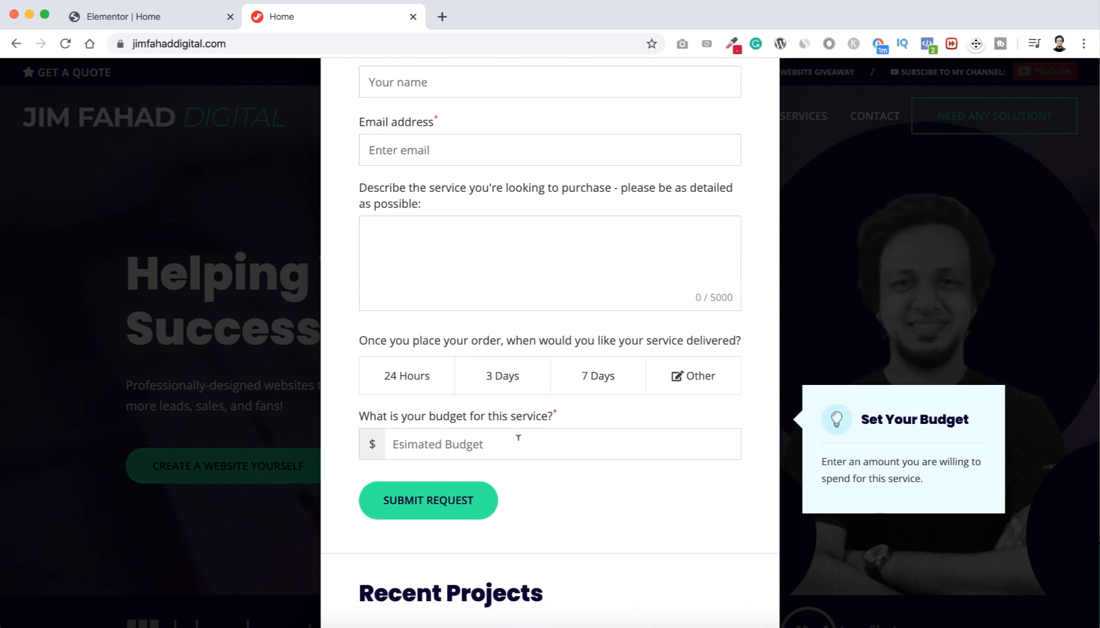
pyautogui.scroll(-3)
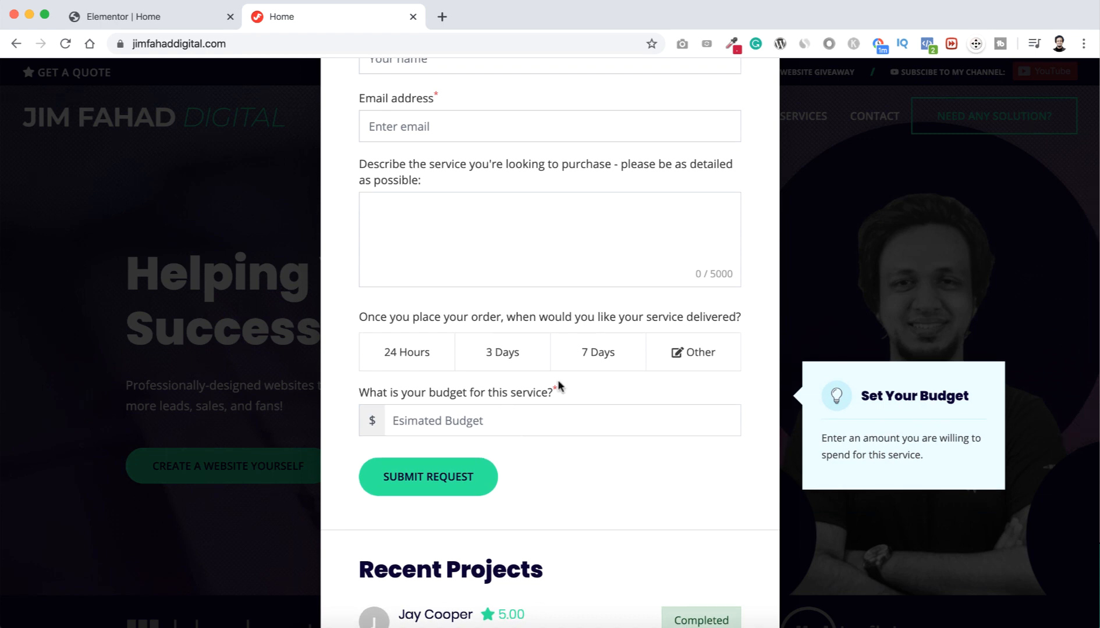